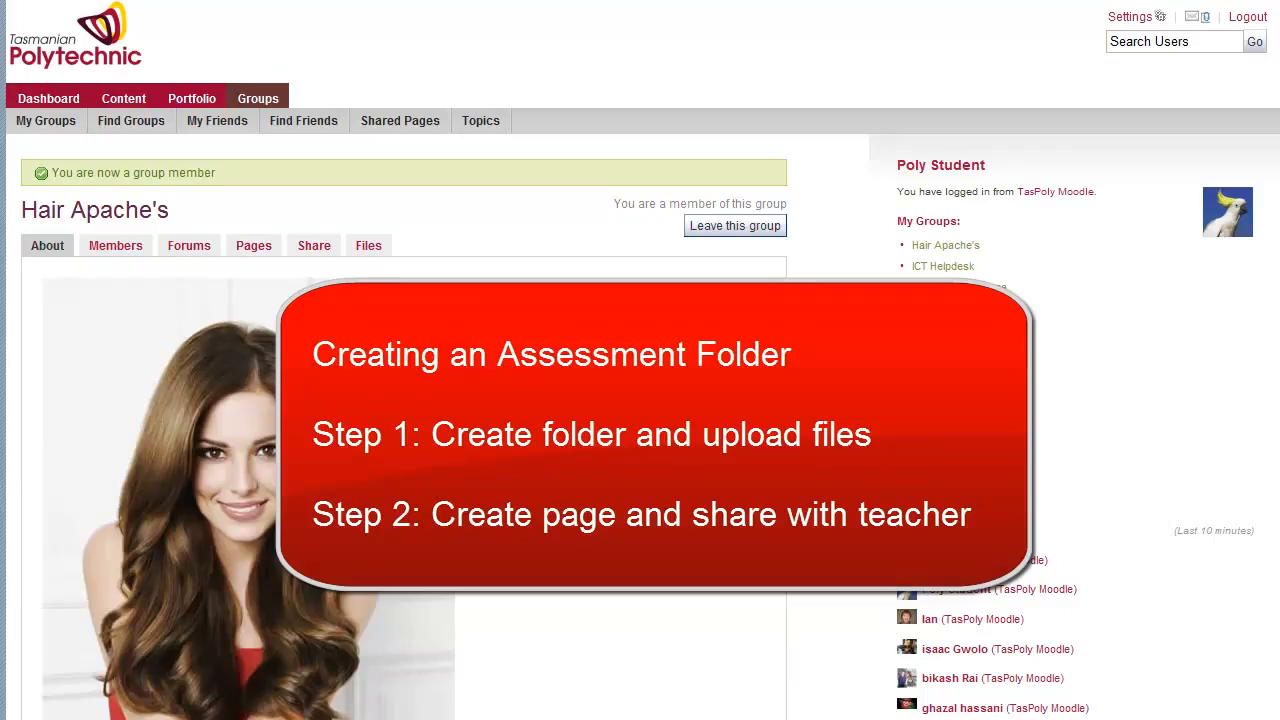
mouse_move(410, 212)
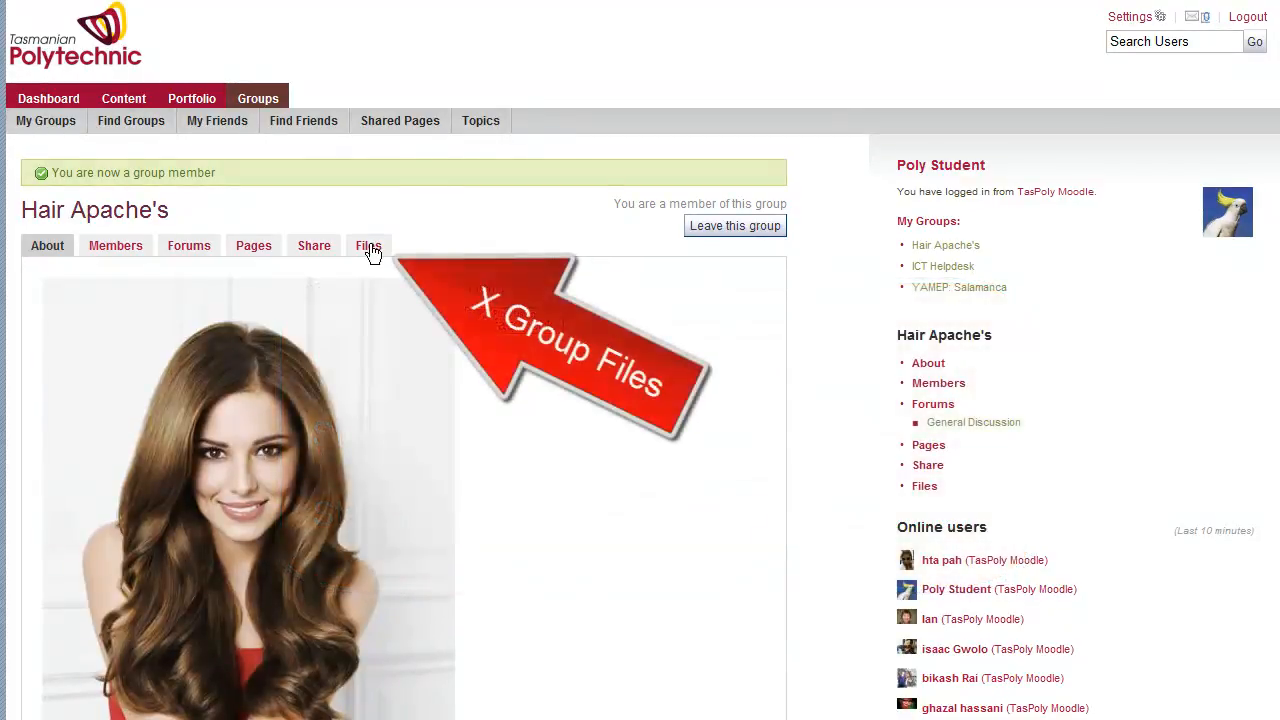
mouse_move(132, 120)
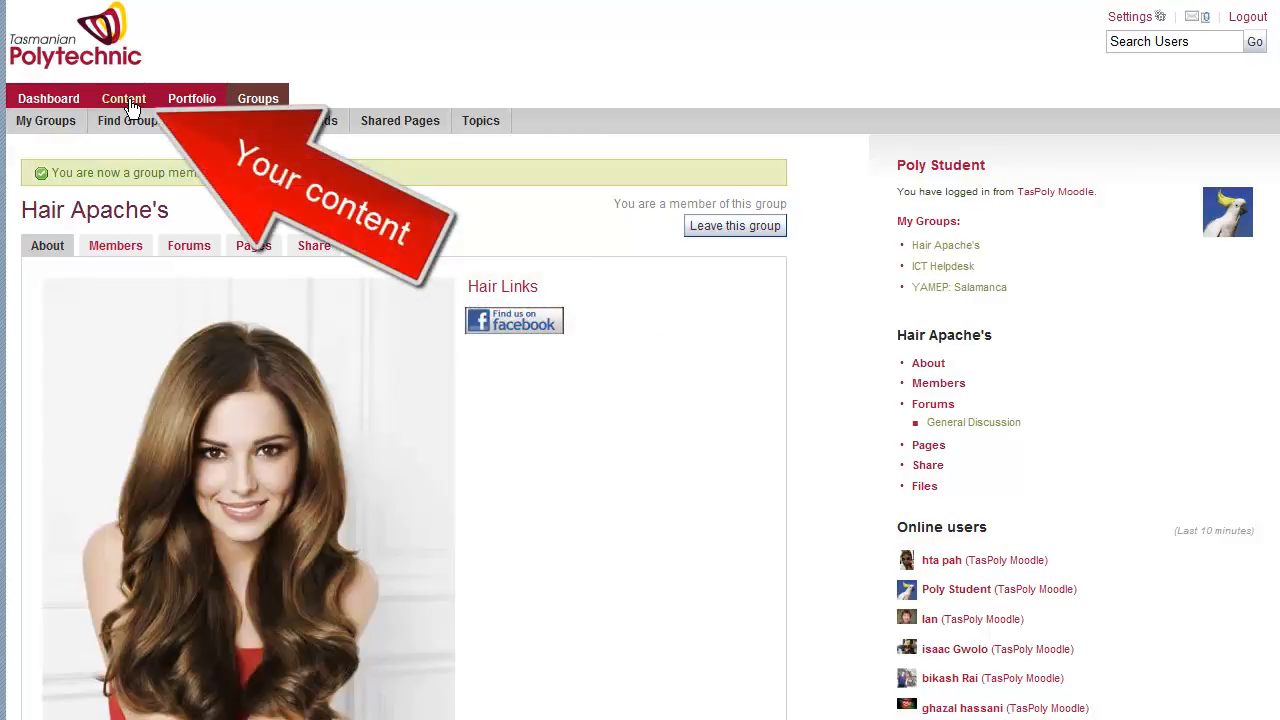
- Leave the group page and go to your own Content area at the Profile page
click(124, 98)
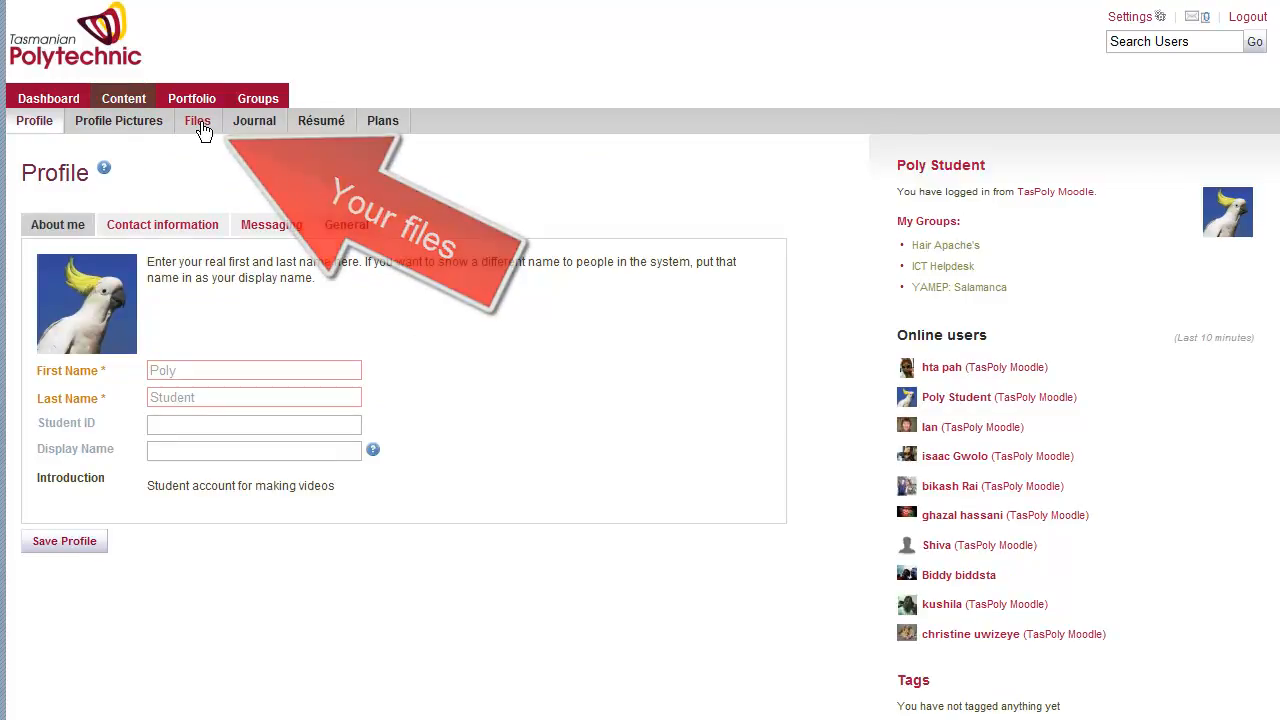
- In Files, create a folder named Assessment and enter it
click(196, 120)
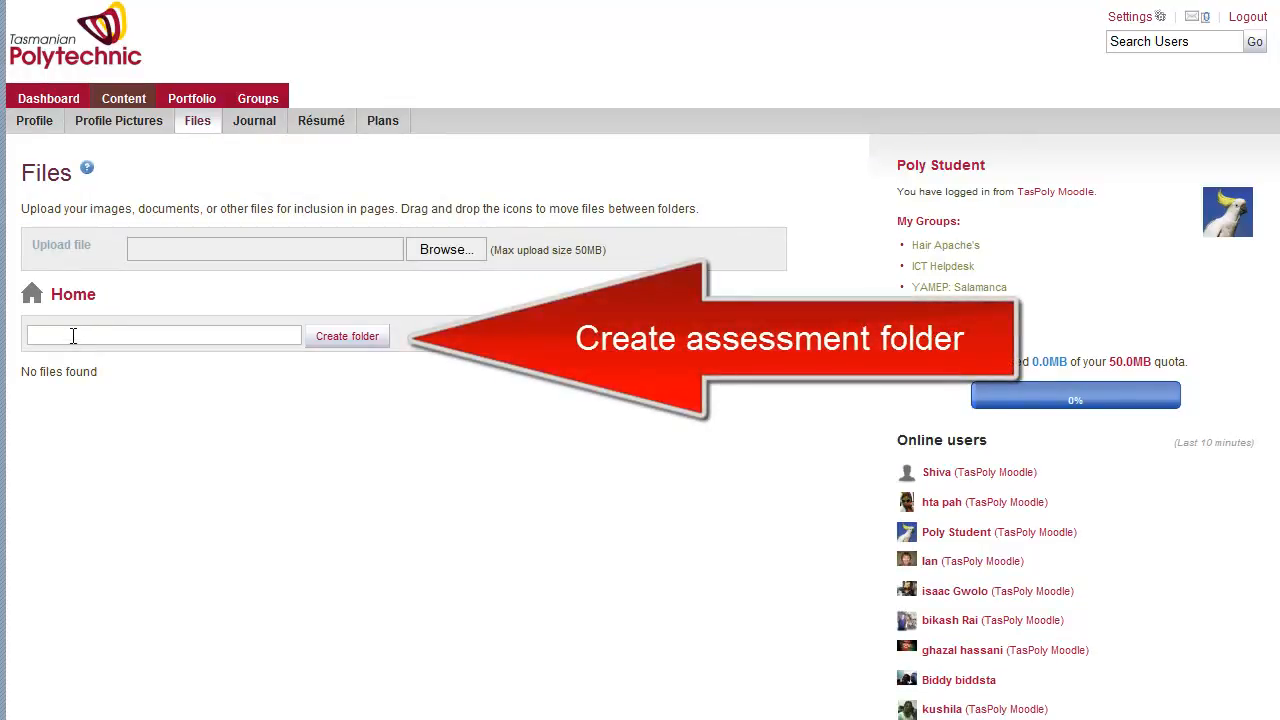
text(Assessment)
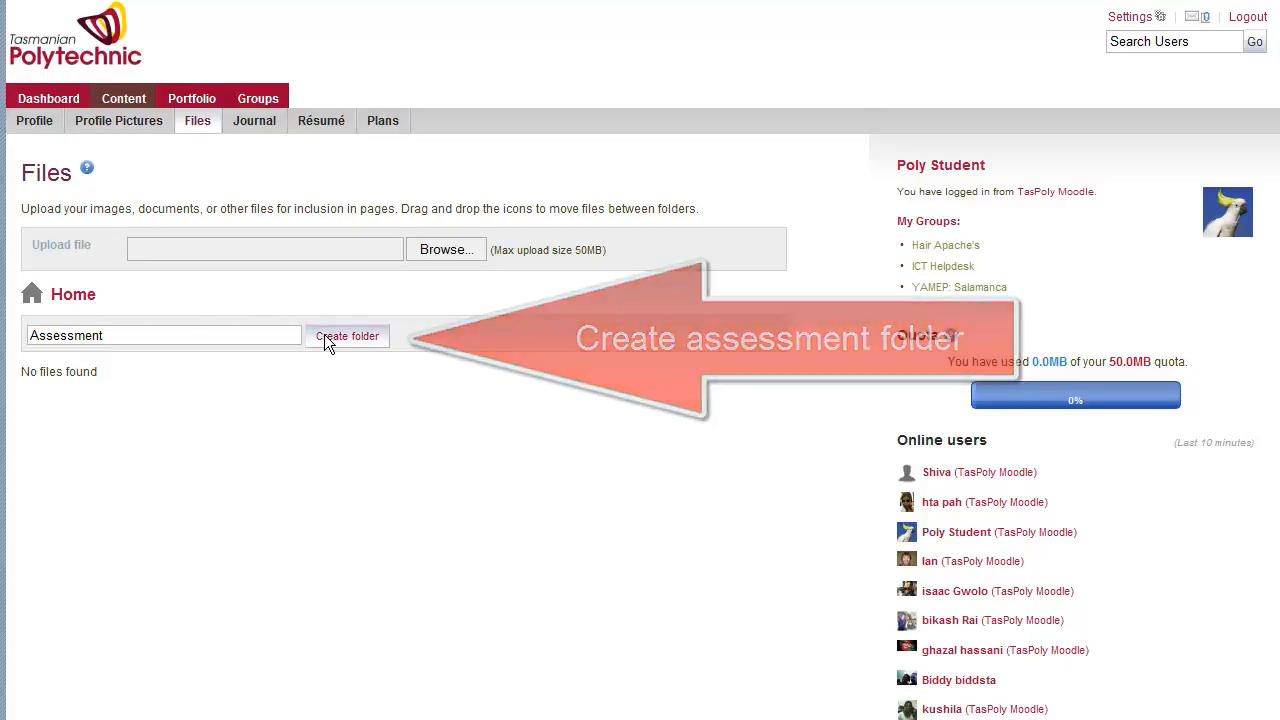
click(348, 336)
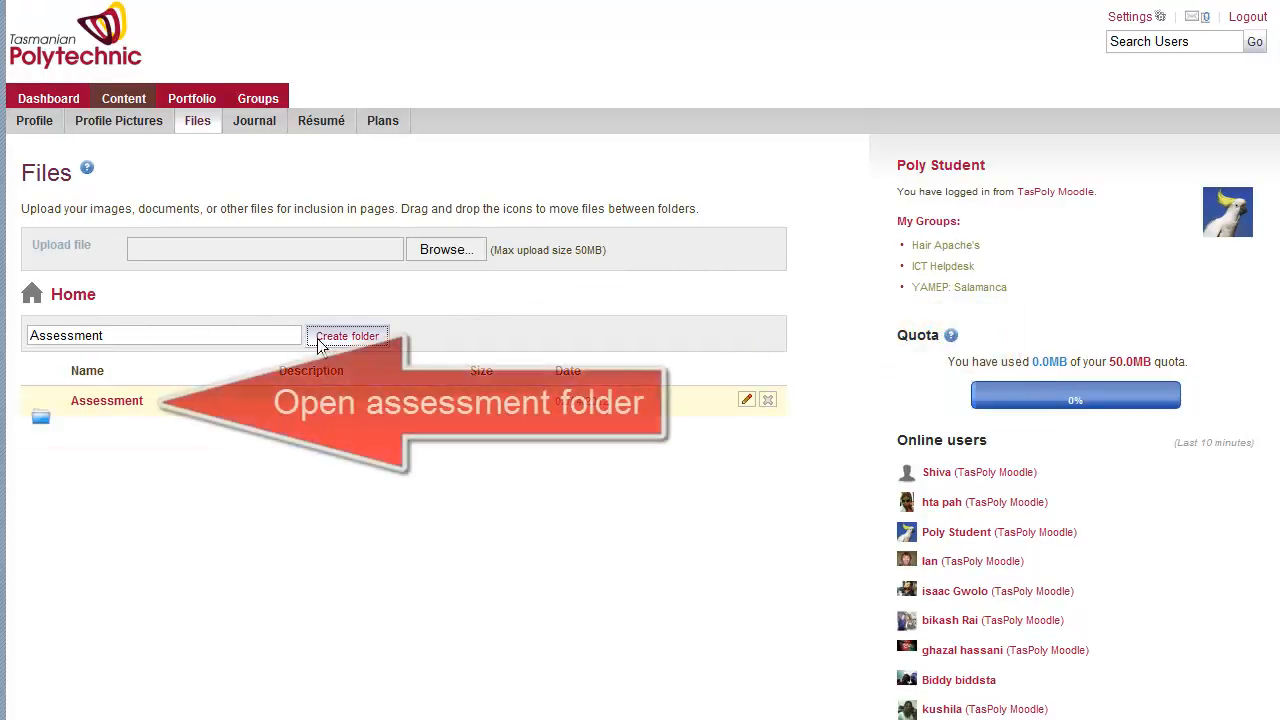
click(108, 400)
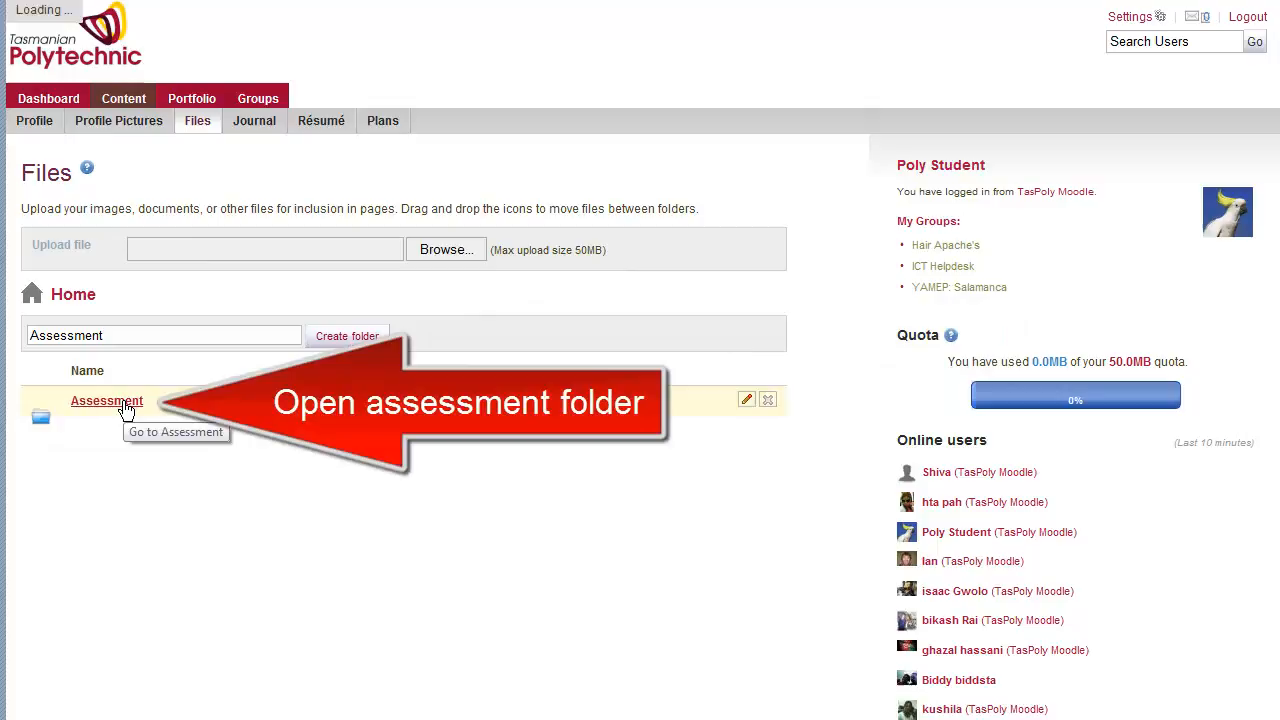
click(106, 400)
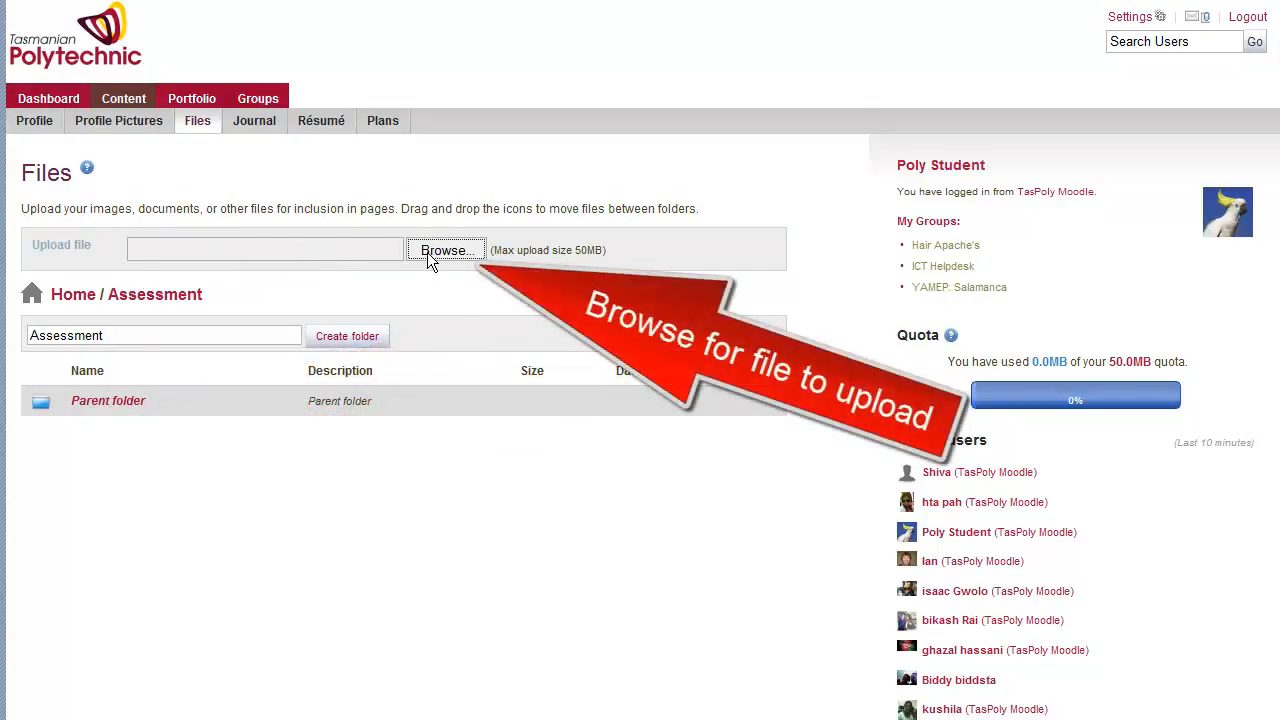
- Upload Printing Booklets from Publisher.docx from the roger folder into Assessment
click(446, 250)
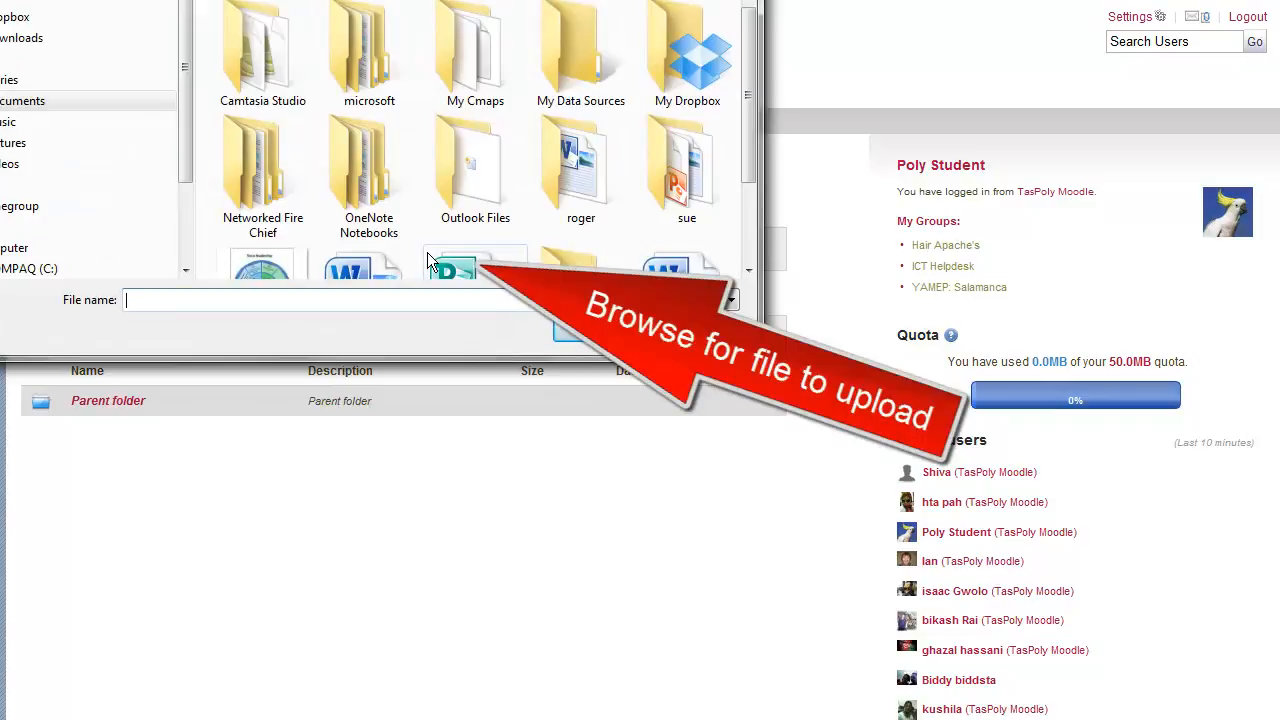
click(580, 170)
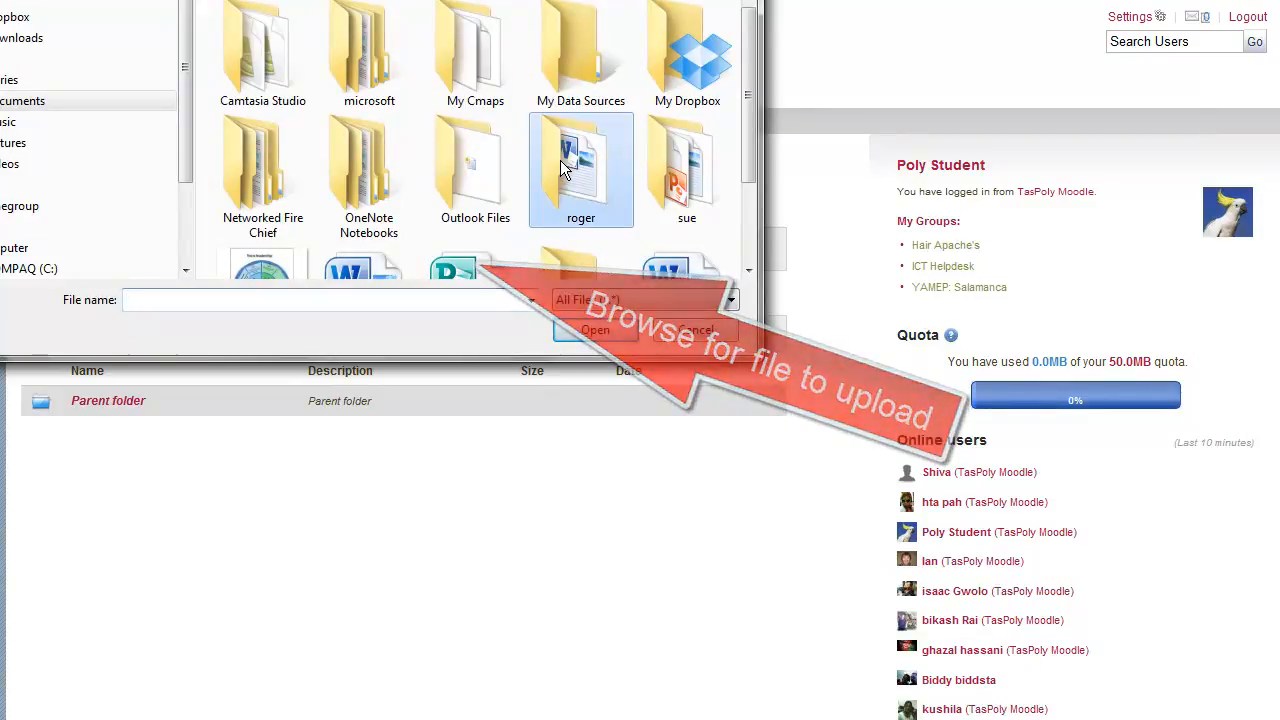
double_click(580, 168)
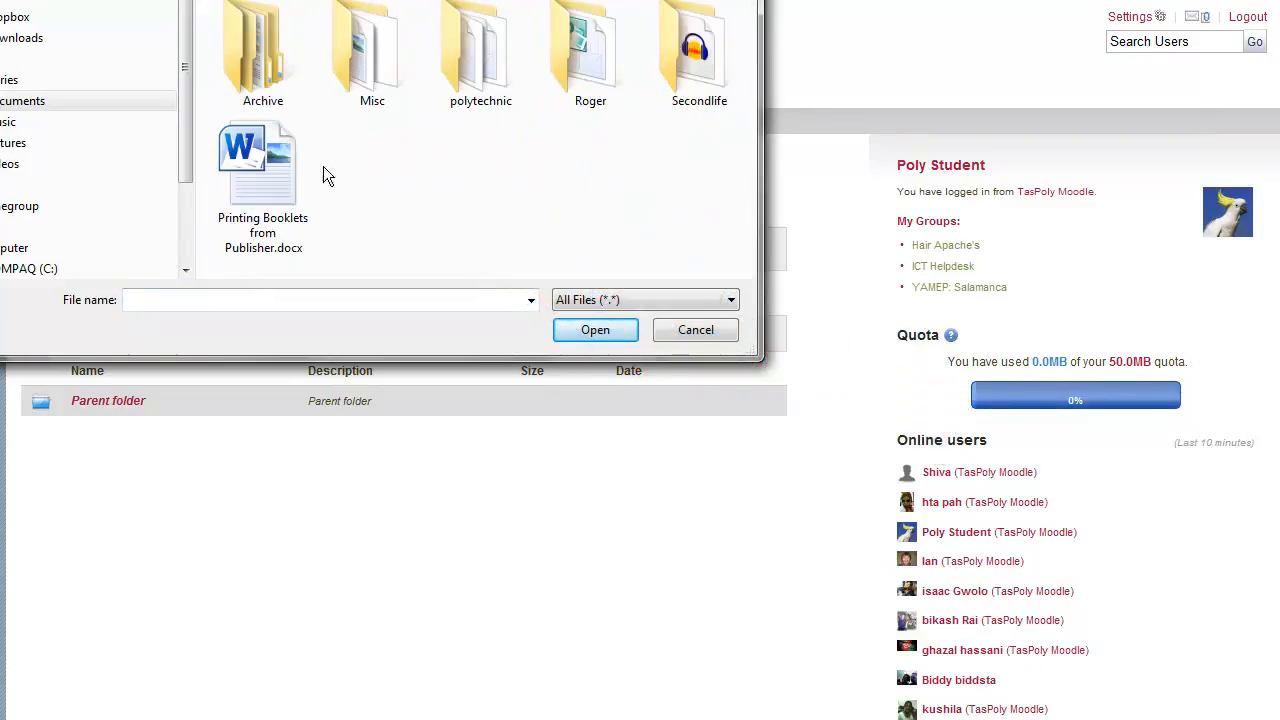
mouse_move(264, 170)
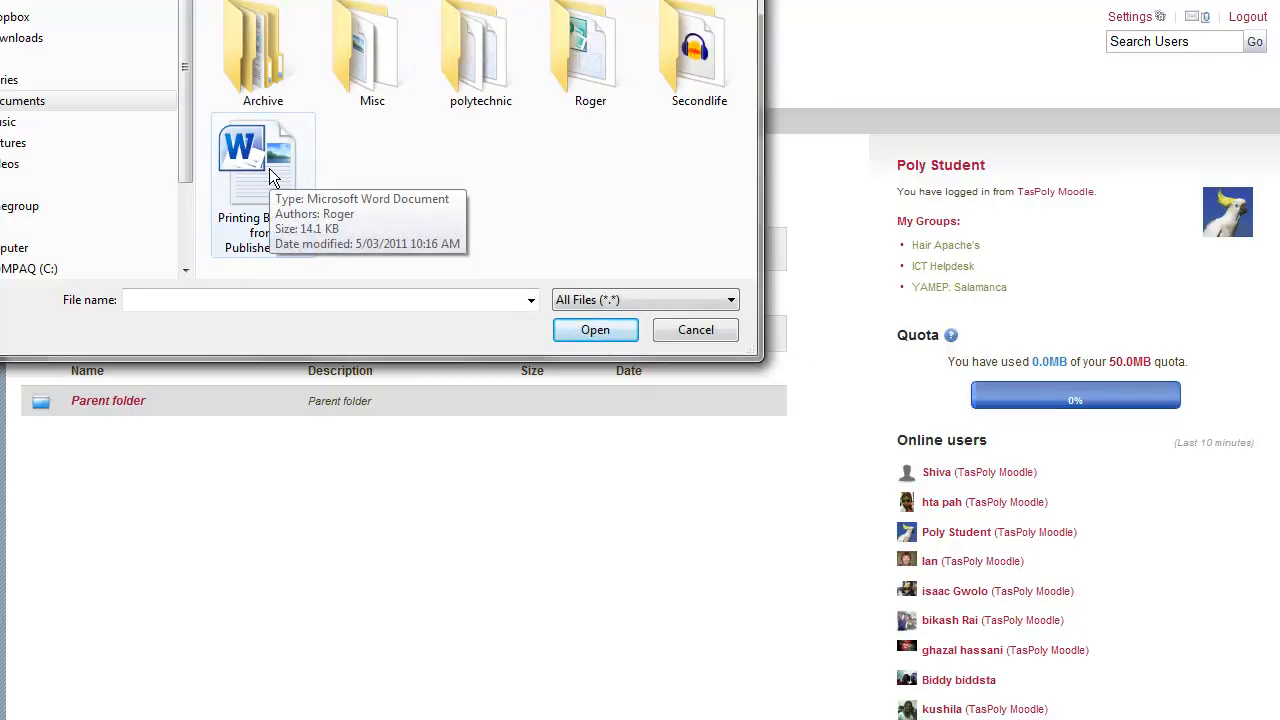
click(596, 330)
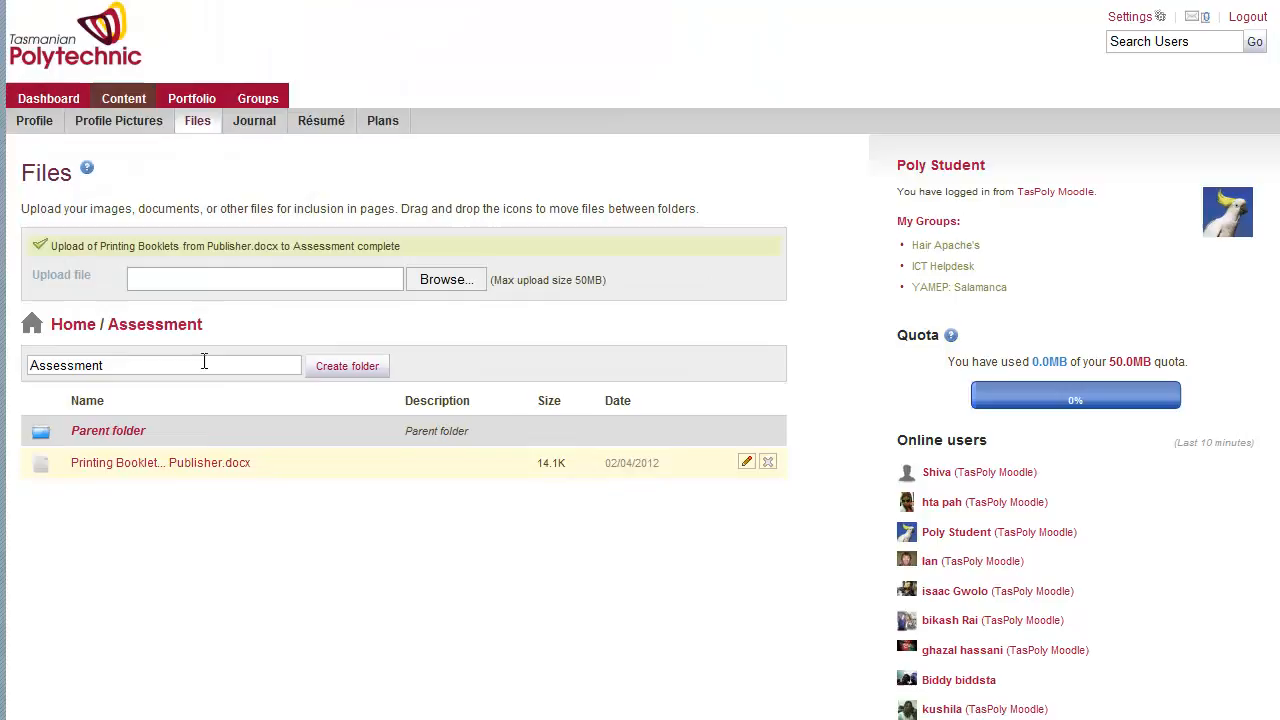
mouse_move(192, 98)
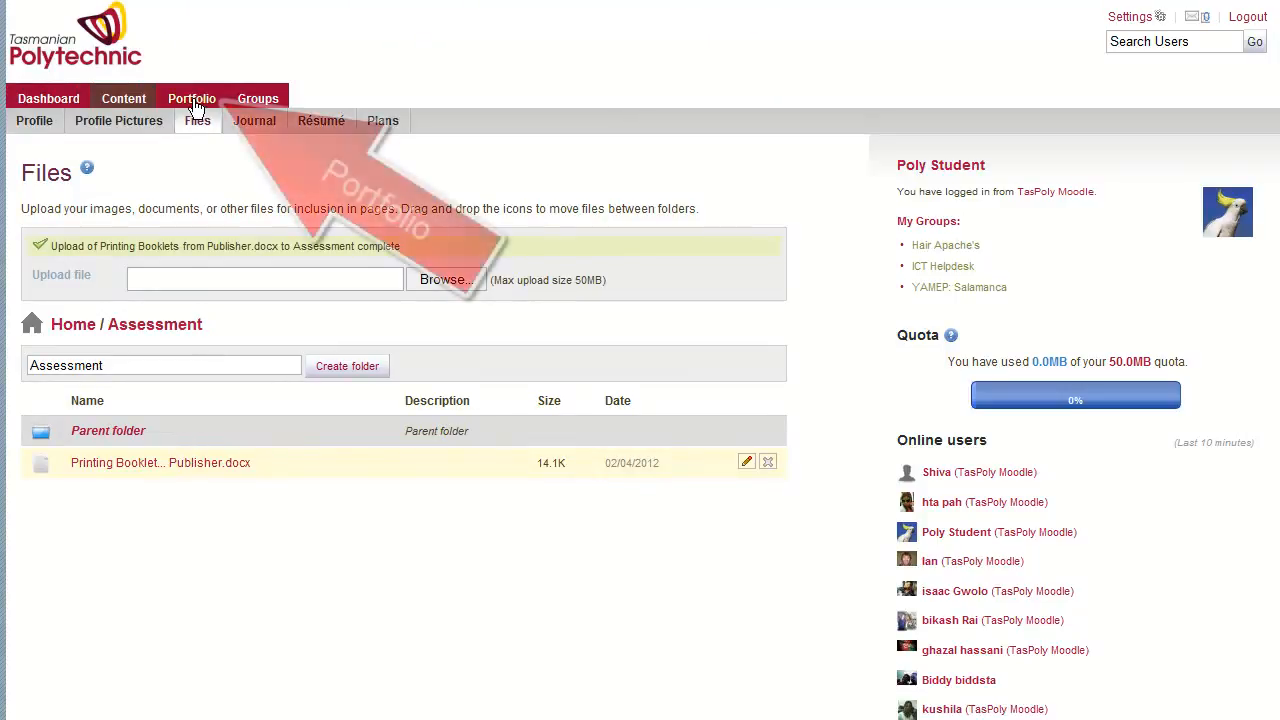
- Create a new portfolio page and show its Files, images and video blocks
click(192, 98)
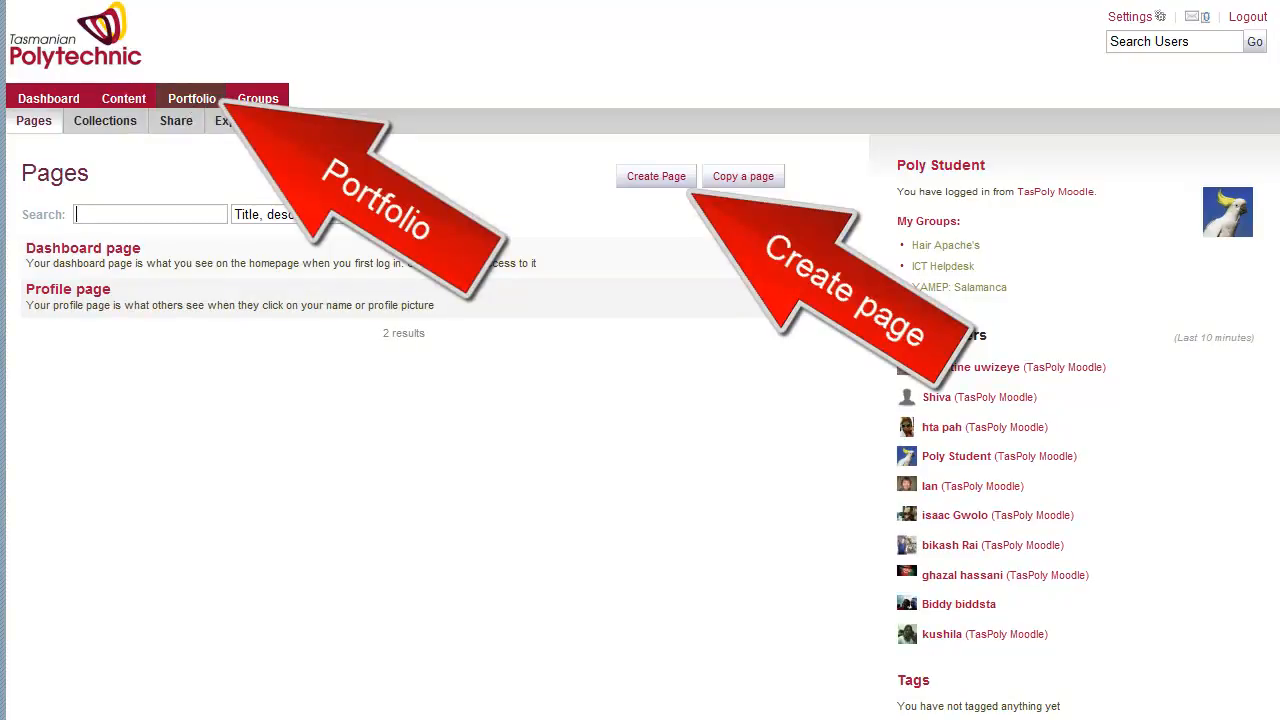
click(656, 176)
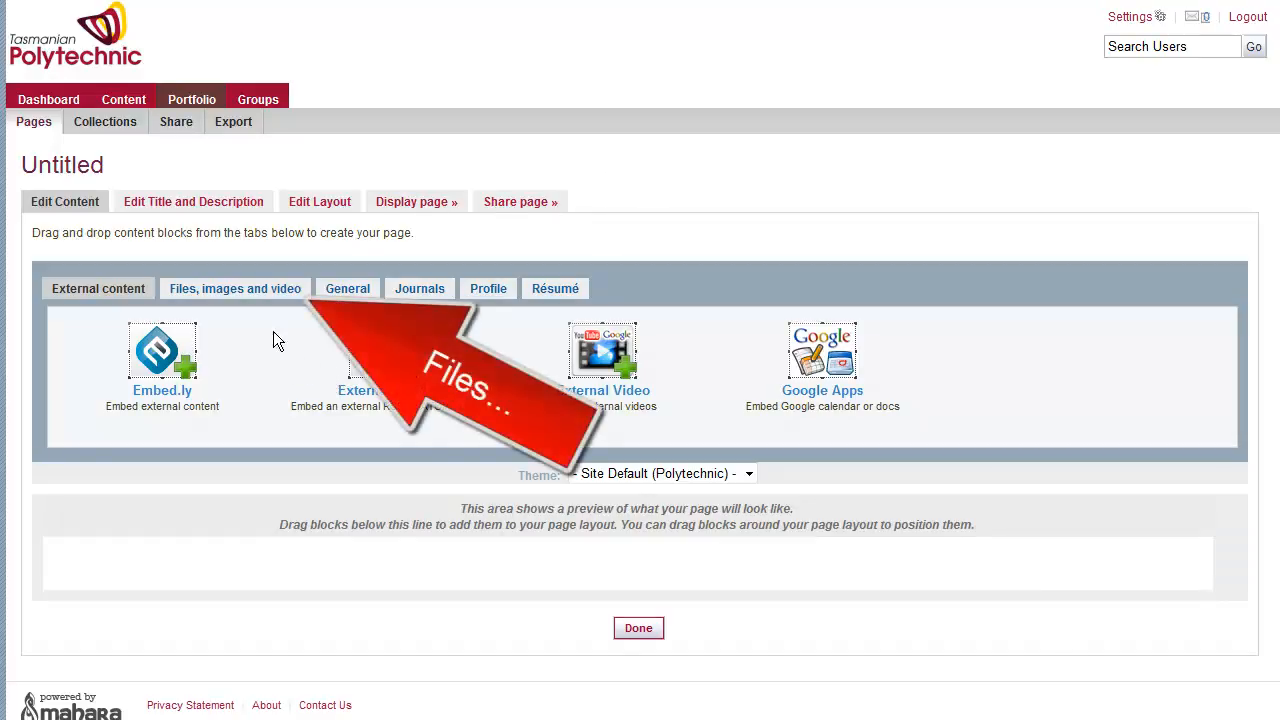
mouse_move(248, 296)
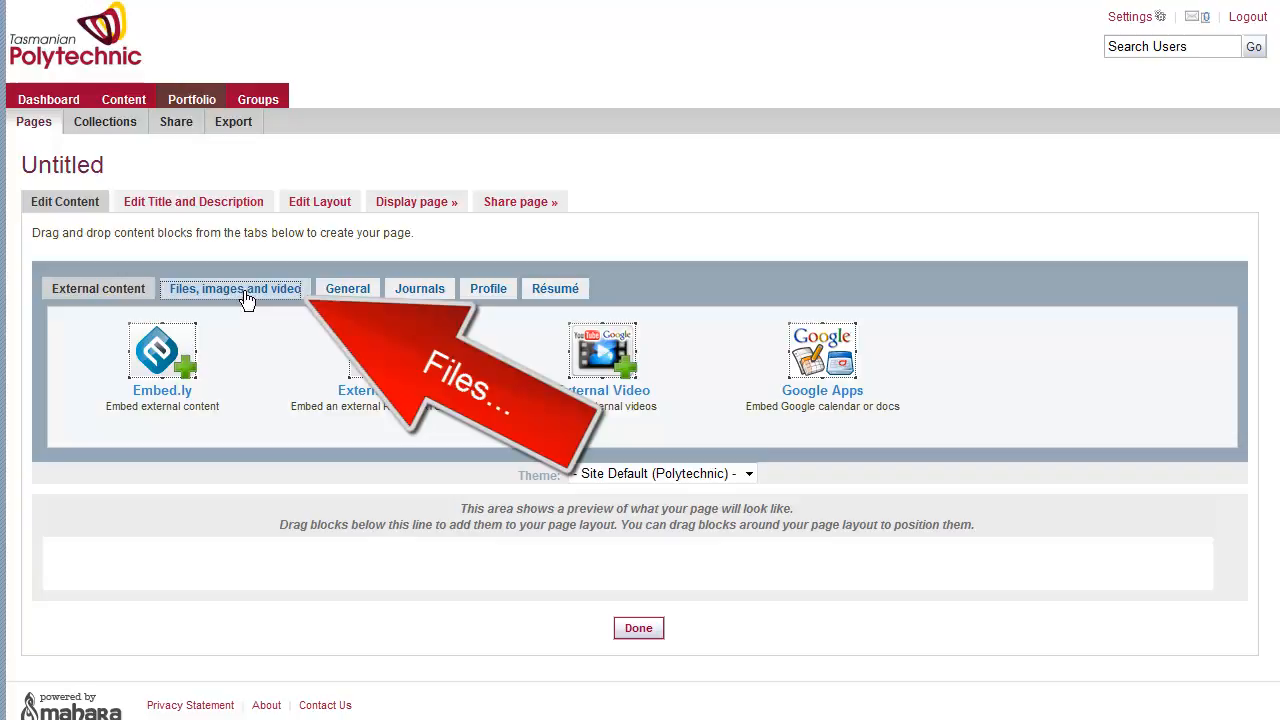
click(232, 288)
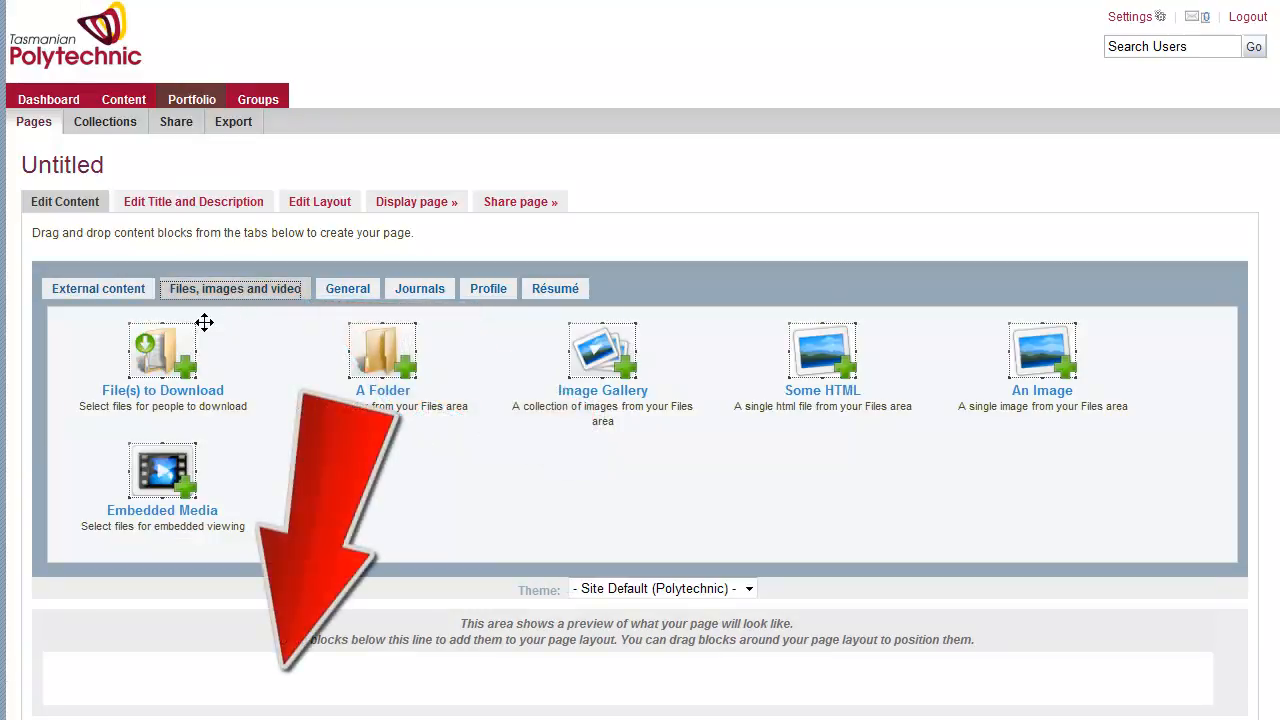
mouse_move(250, 324)
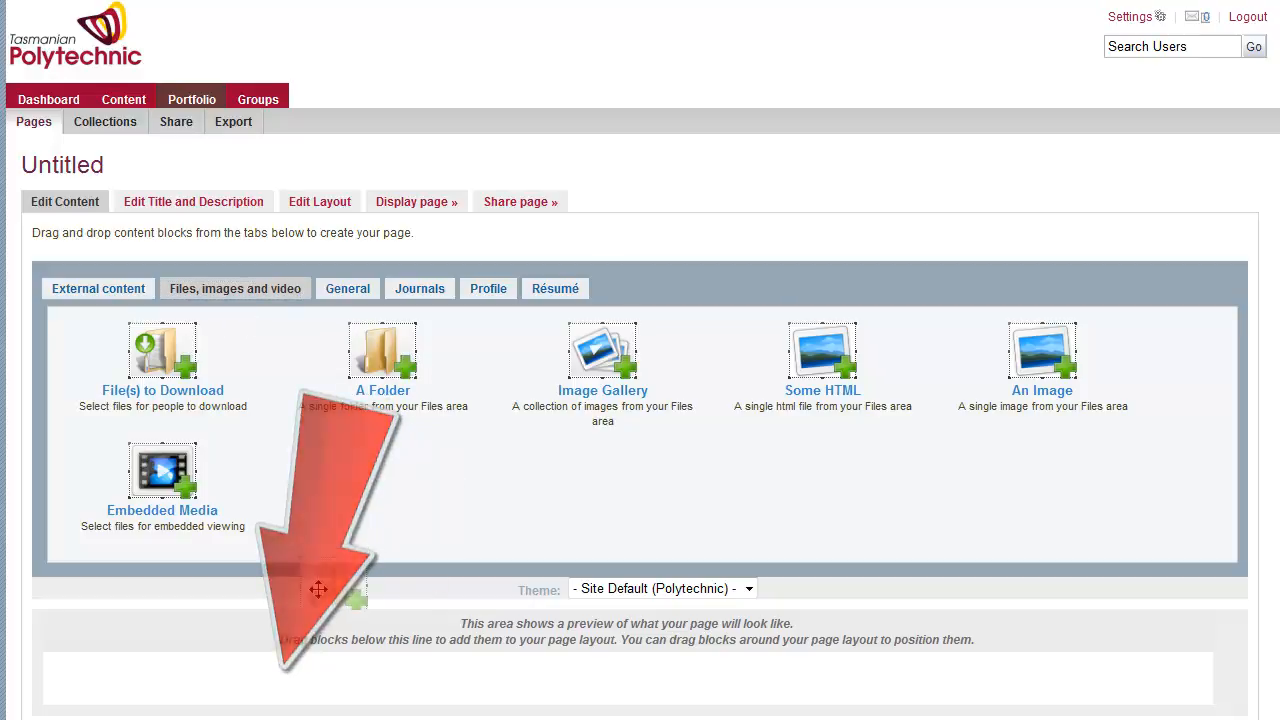
- Add an A Folder block set to the Assessment folder and check it in the layout
drag(382, 350, 318, 620)
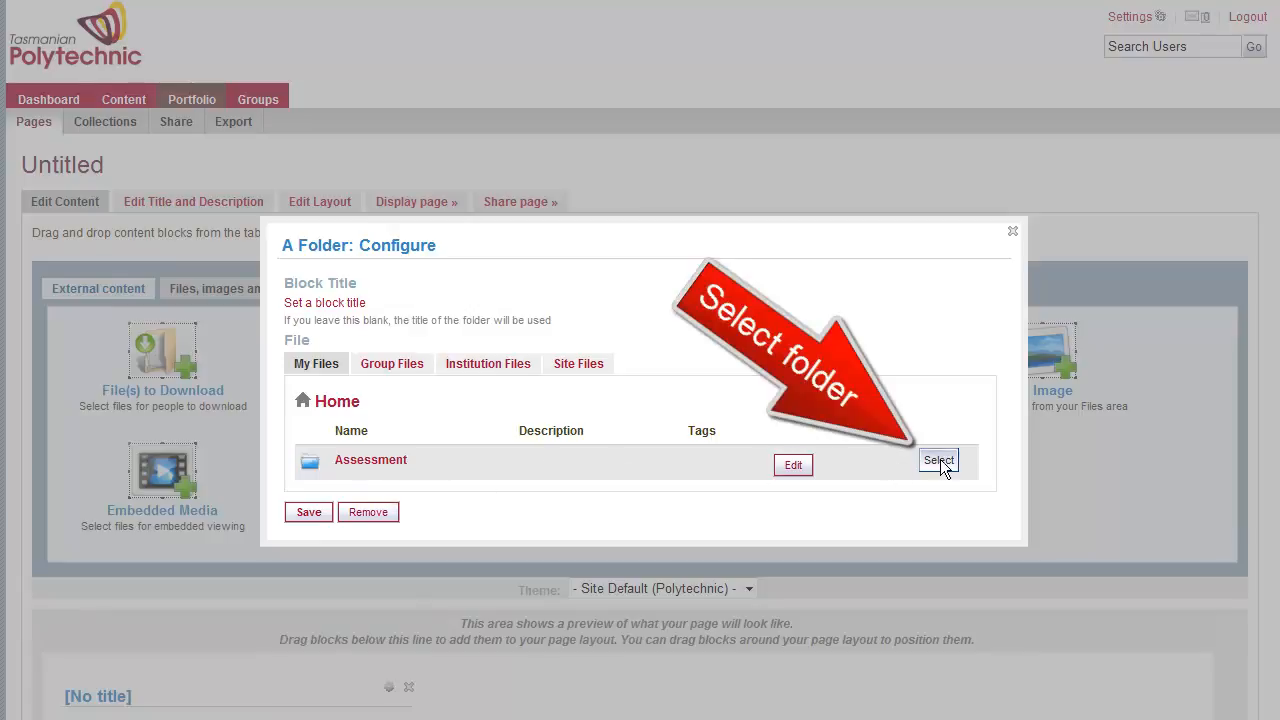
click(938, 460)
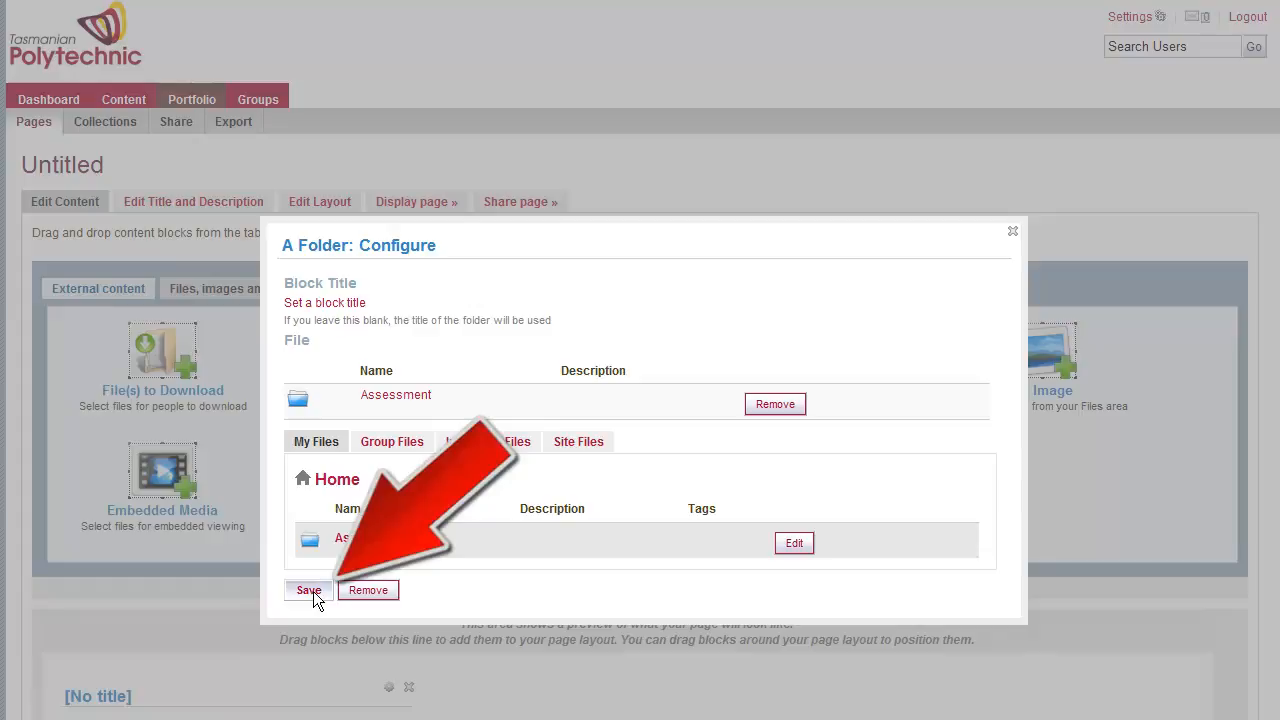
click(308, 588)
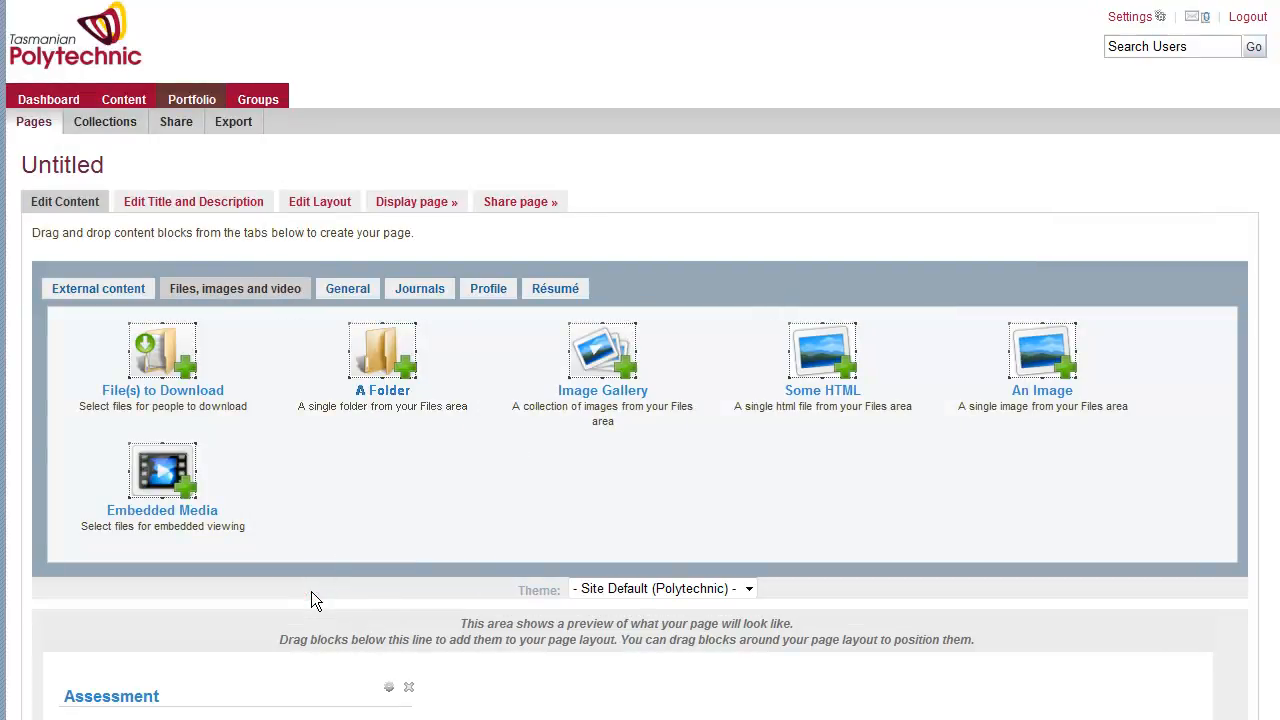
scroll(down, 3)
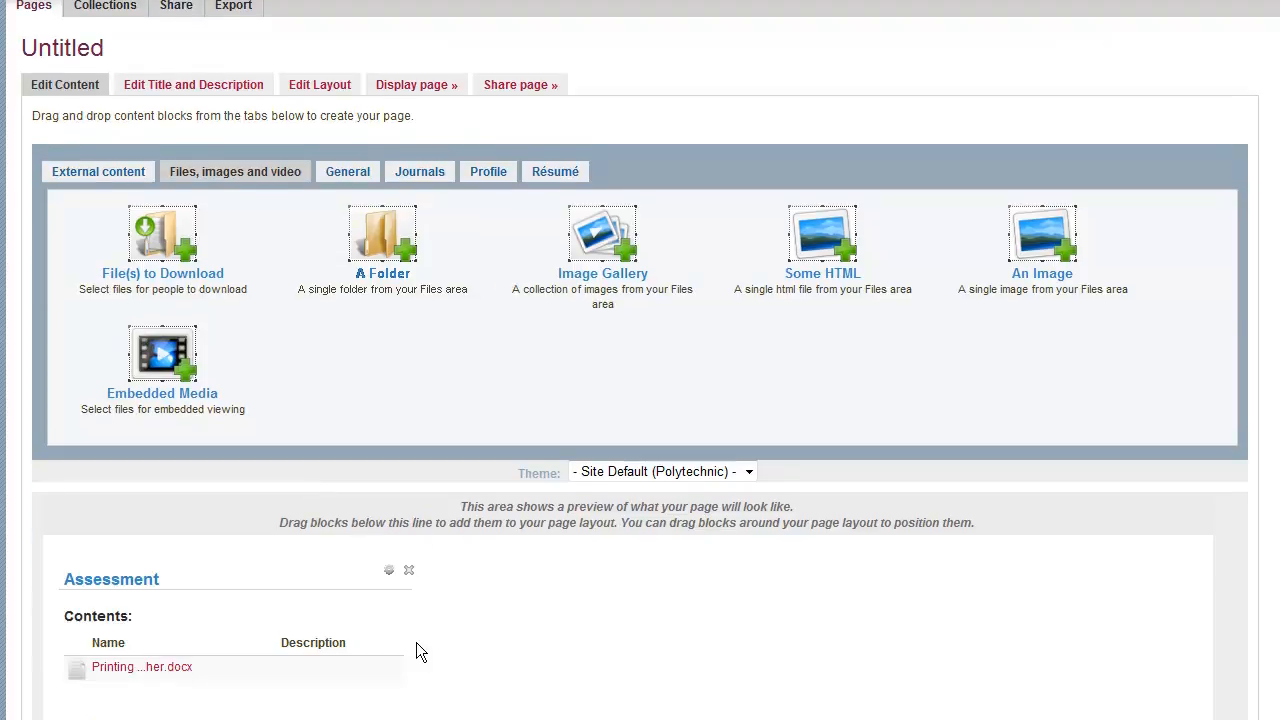
scroll(down, 3)
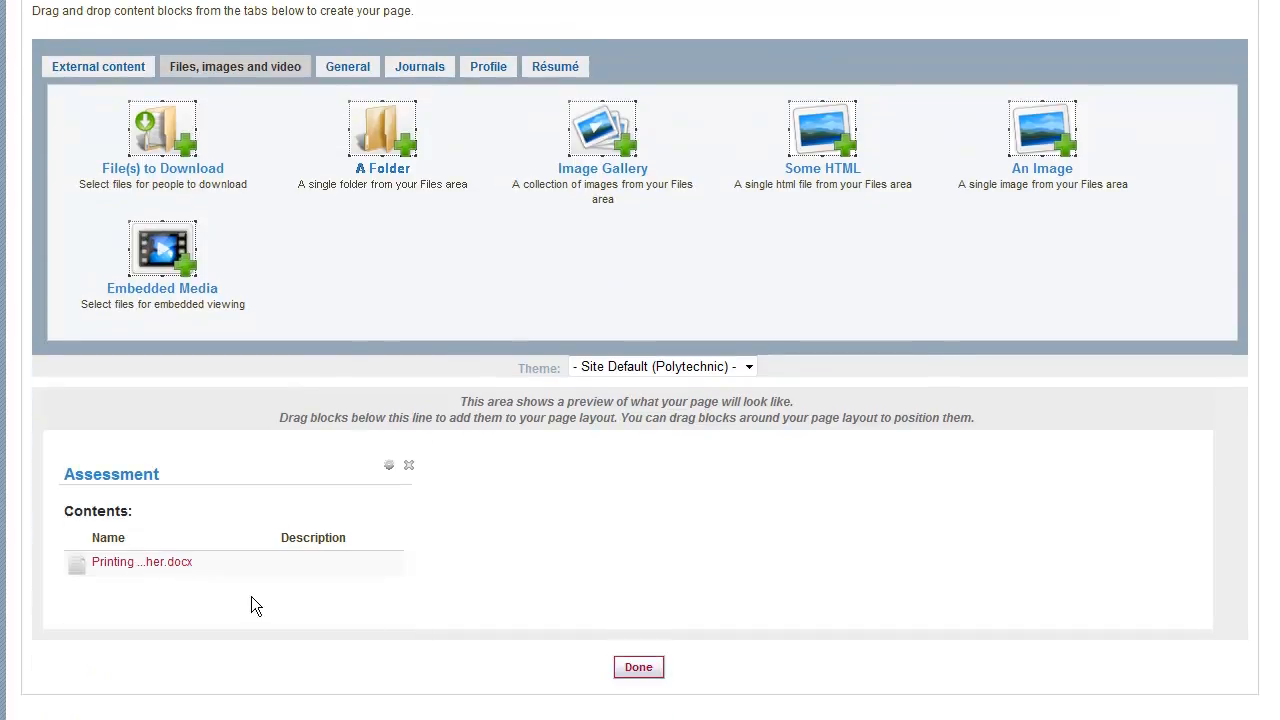
scroll(up, 3)
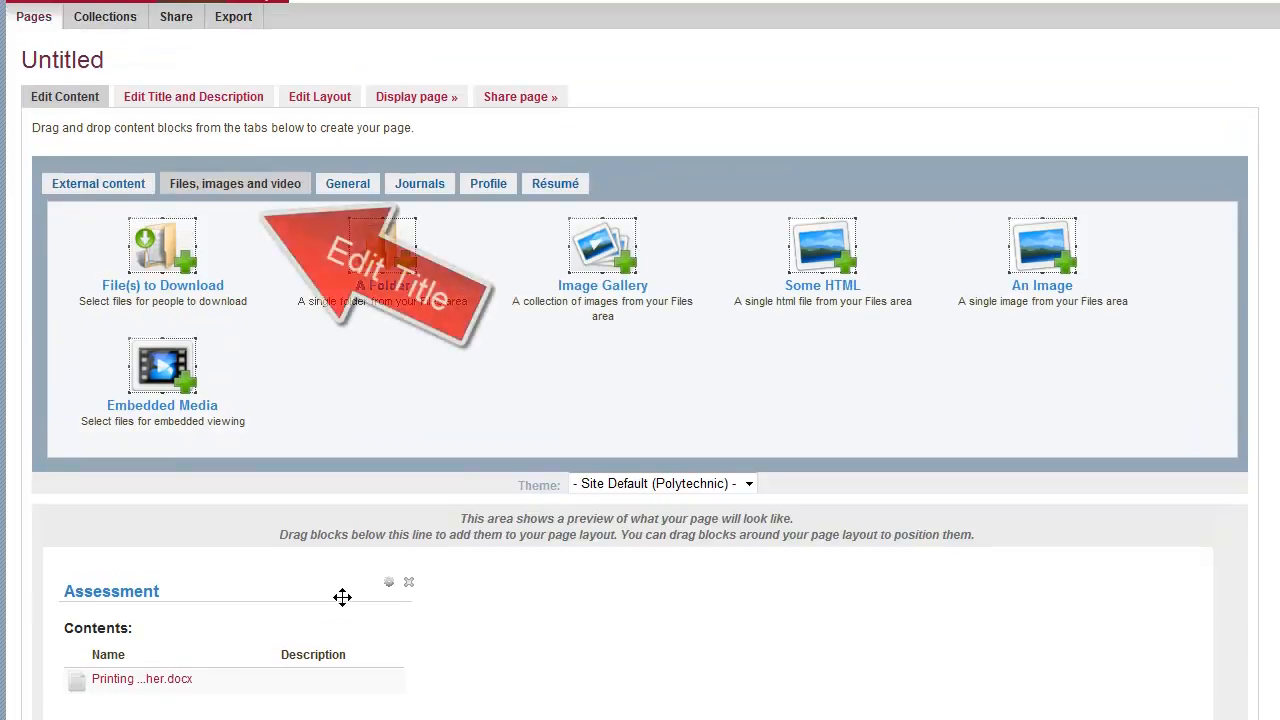
scroll(up, 3)
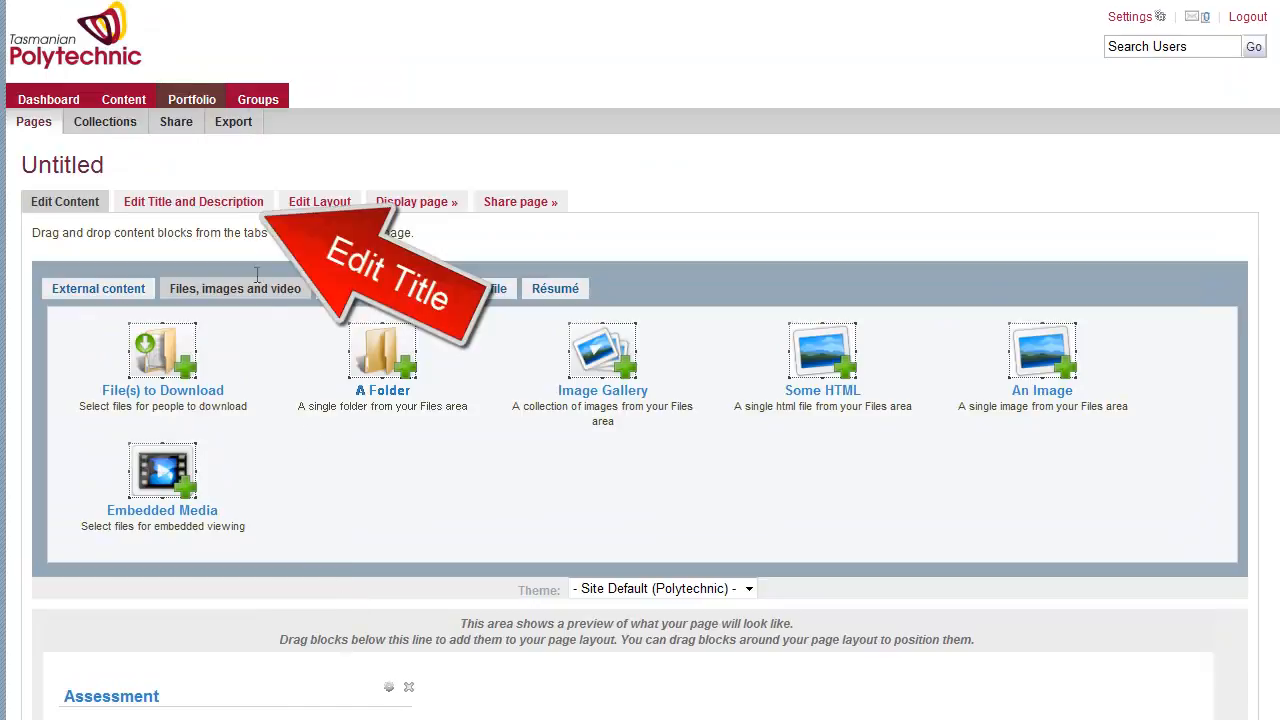
- Set the Page Title to 'Assessment Documents' and save it
click(192, 200)
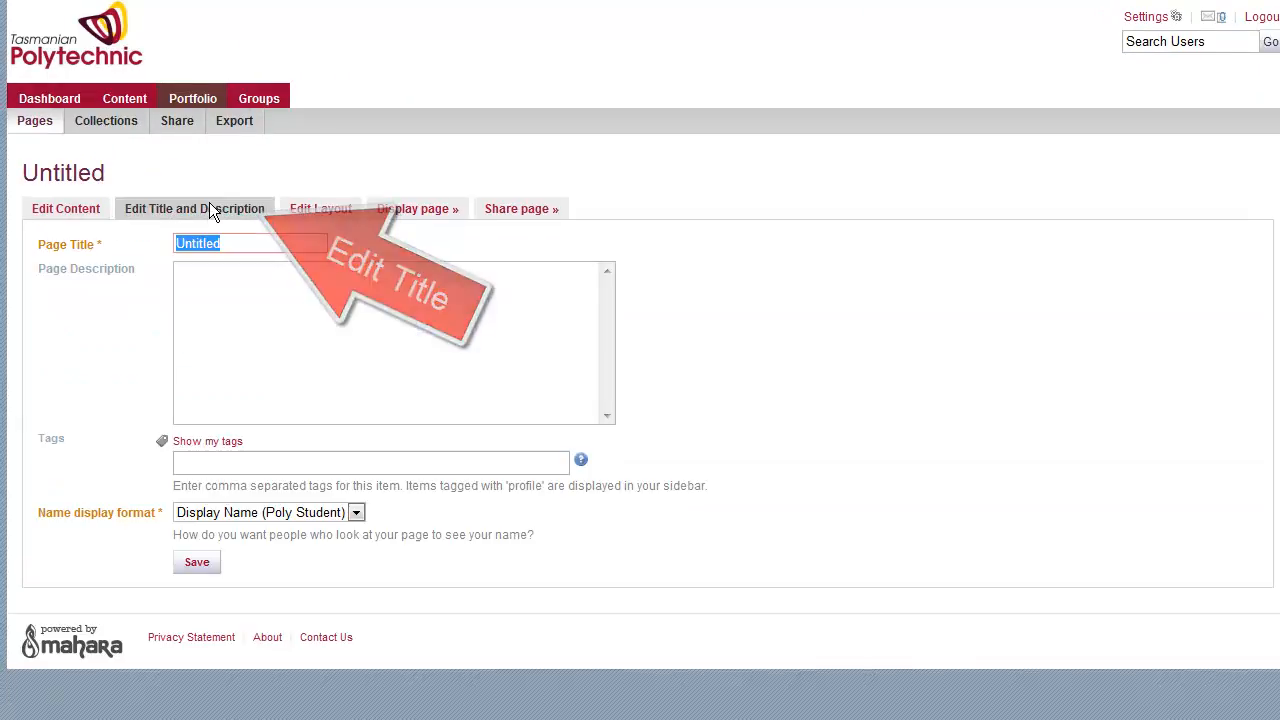
text(A)
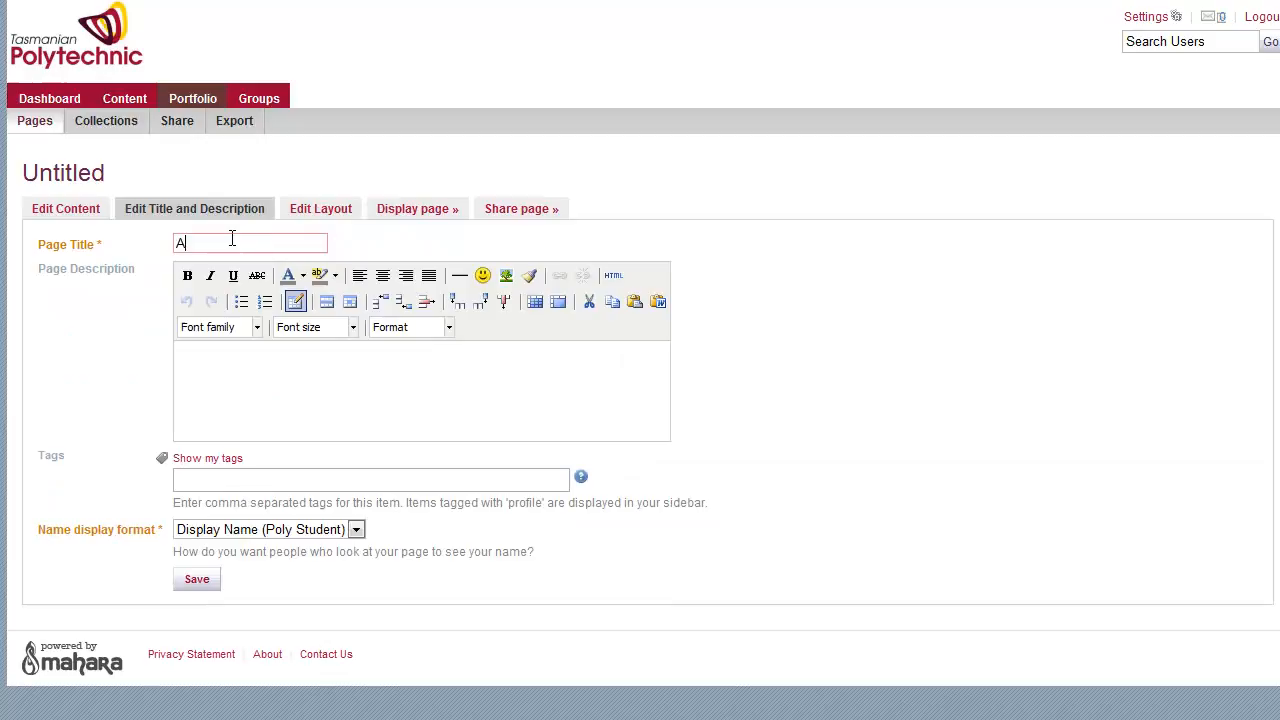
text(ssessment Do)
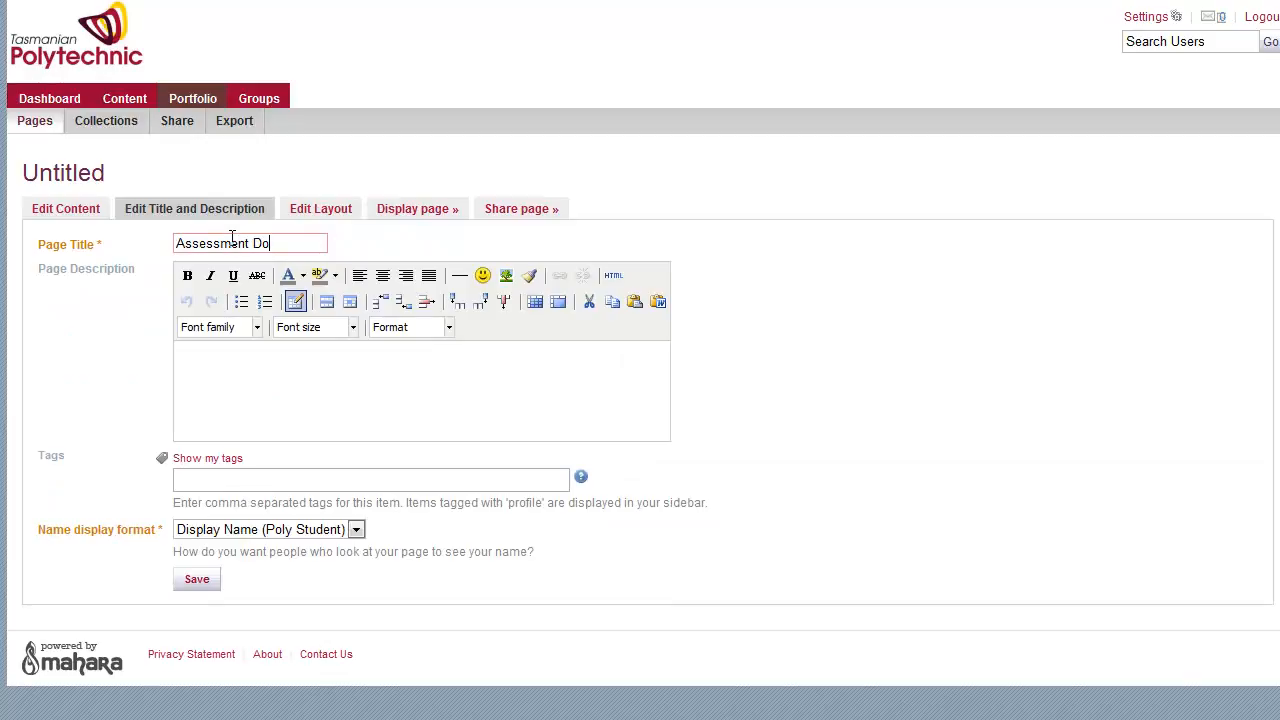
text(cuments)
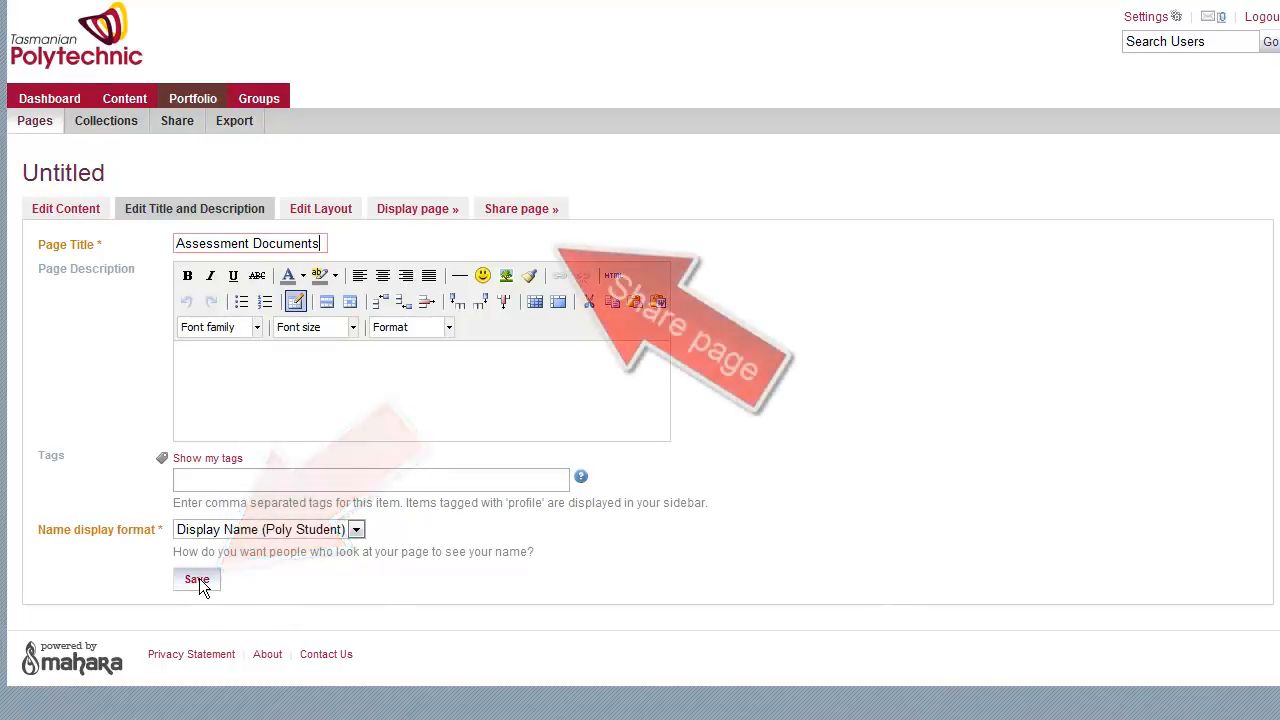
click(196, 580)
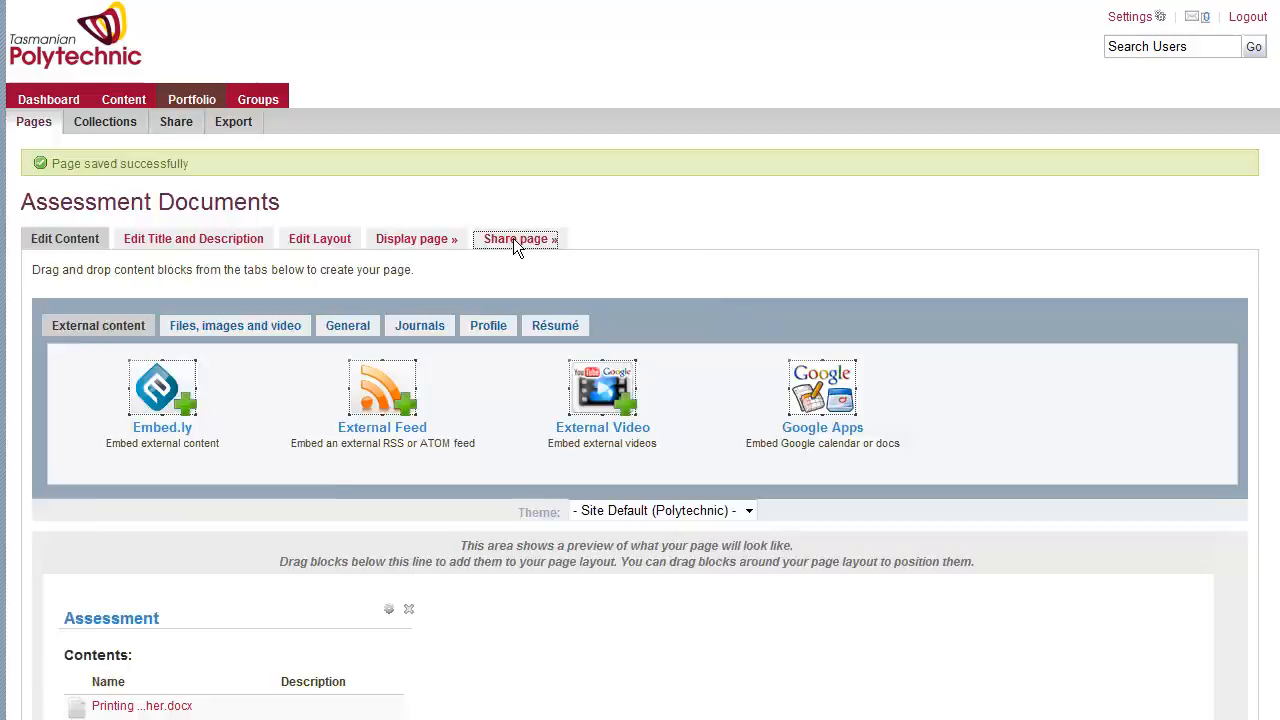
click(516, 240)
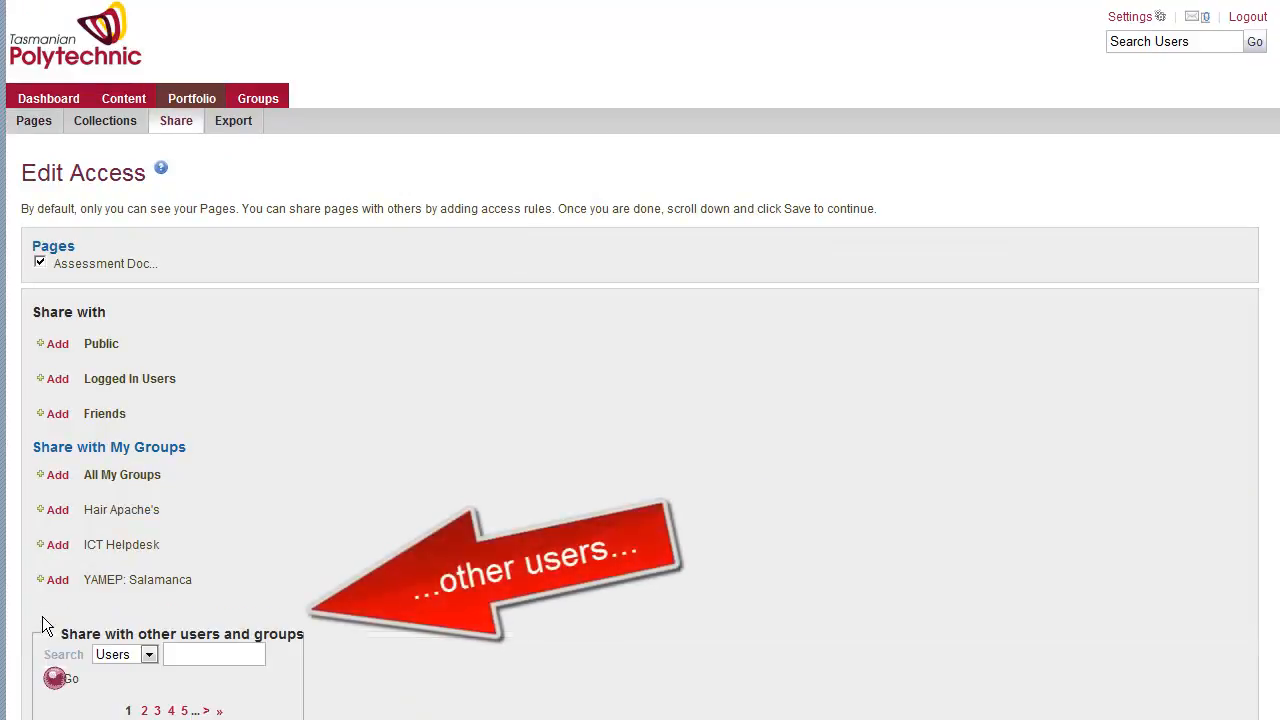
click(212, 652)
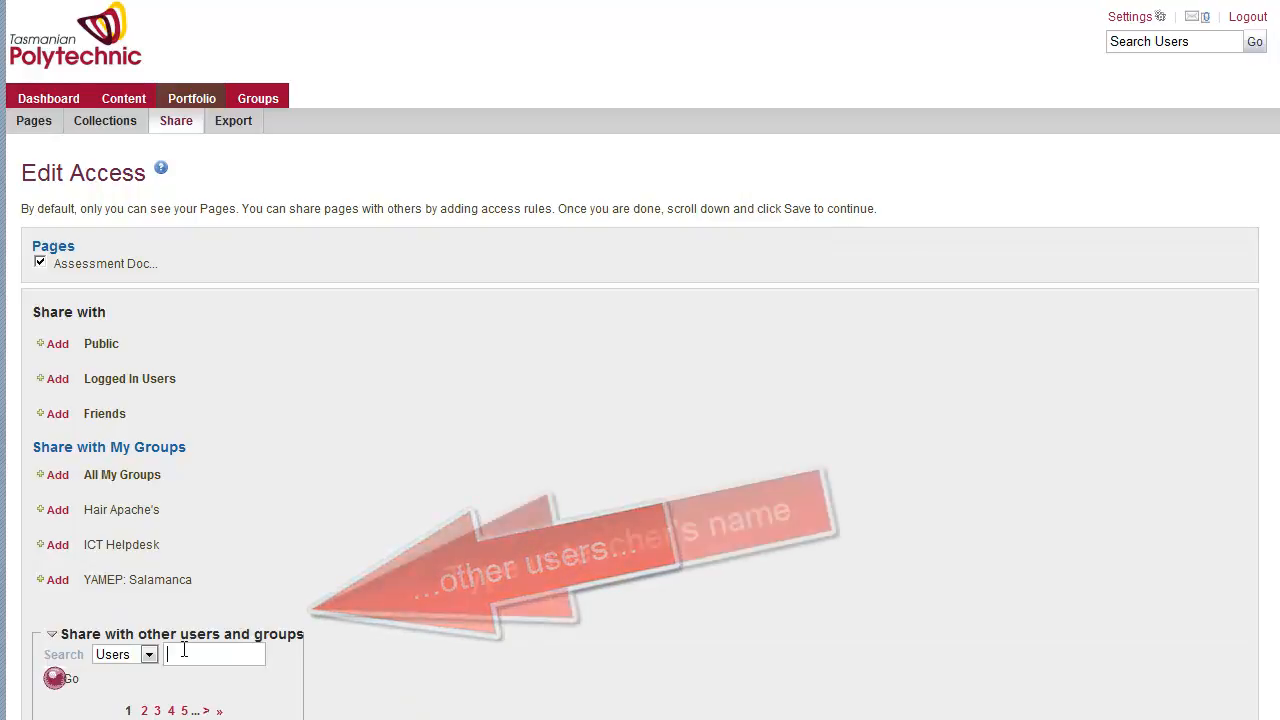
text(troy)
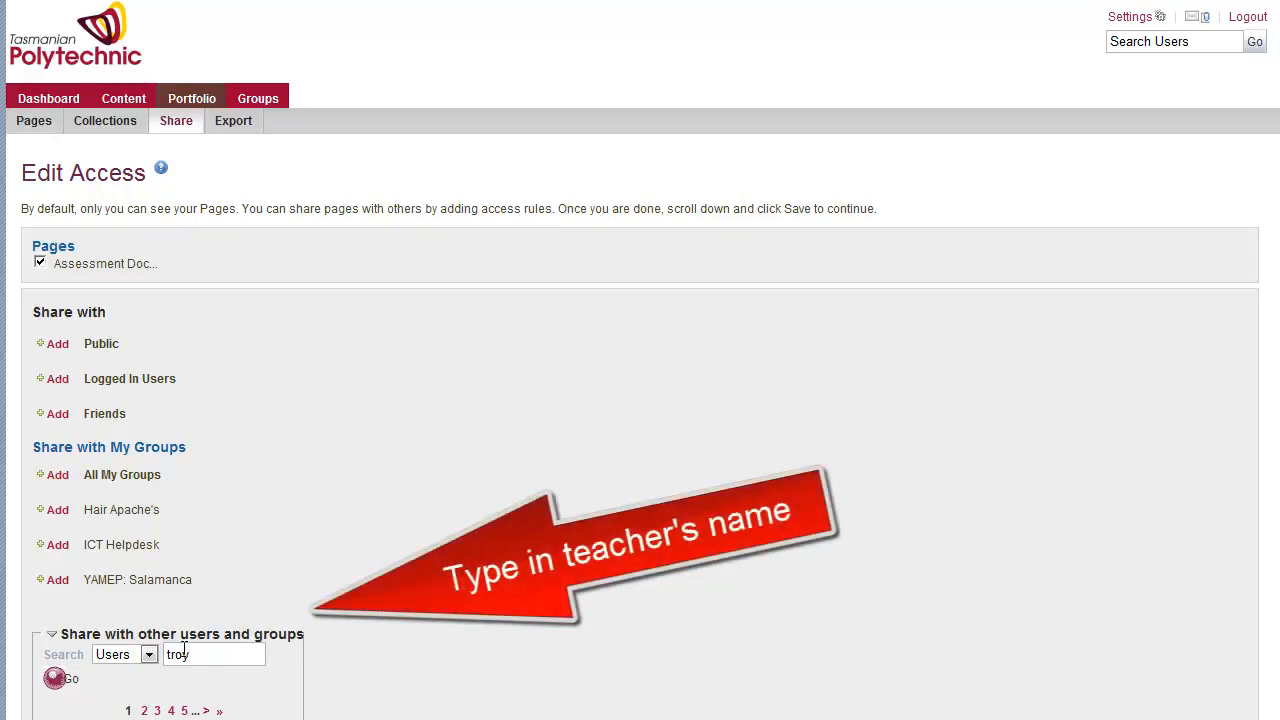
click(72, 678)
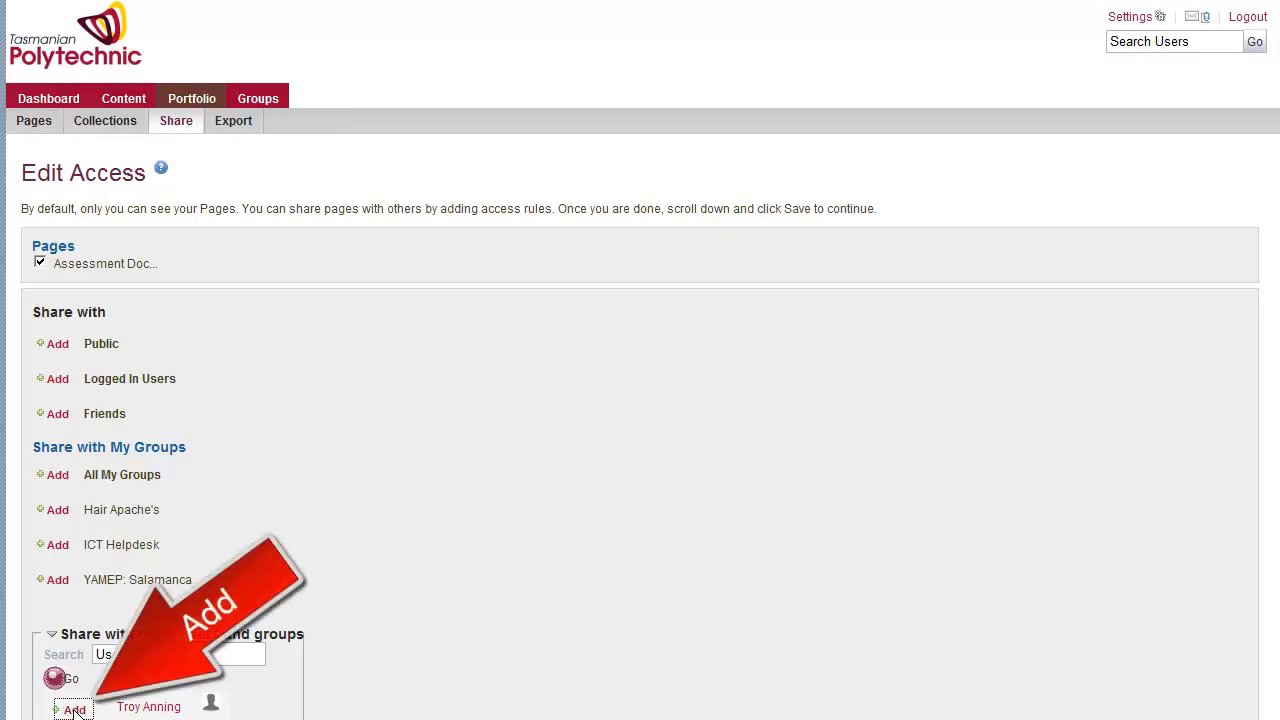
click(76, 708)
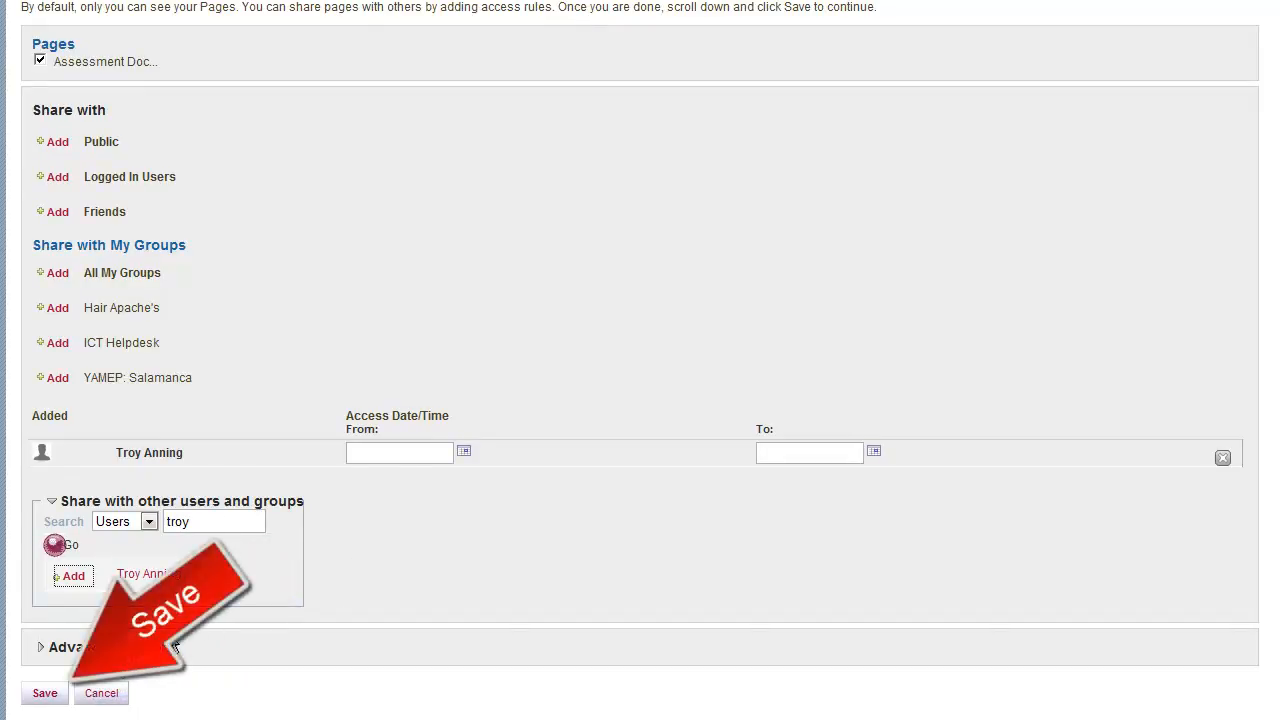
click(44, 692)
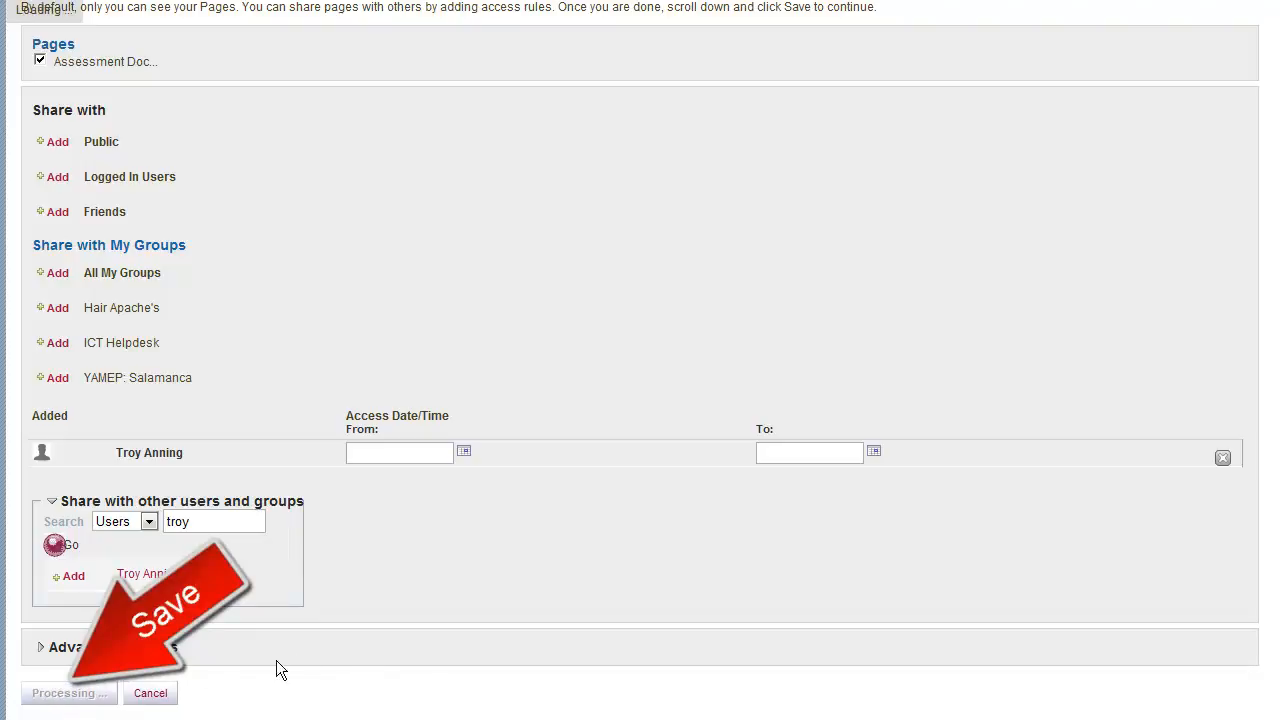
click(68, 692)
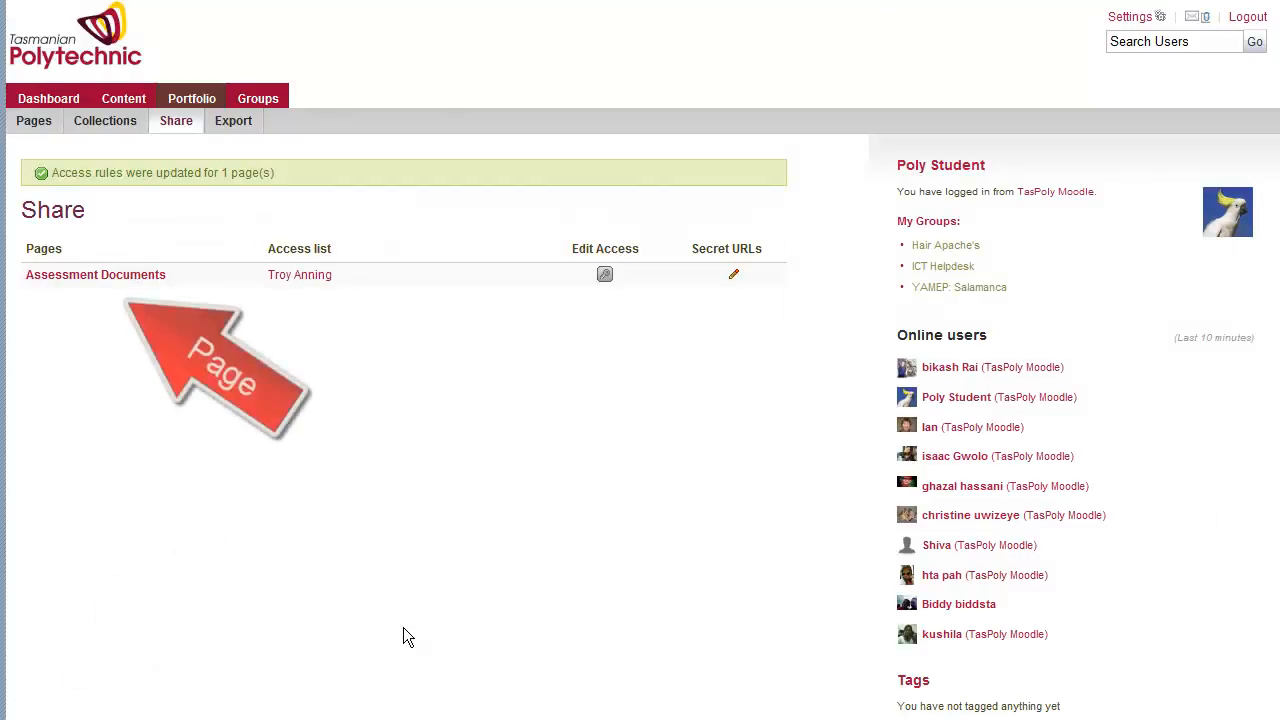
mouse_move(140, 292)
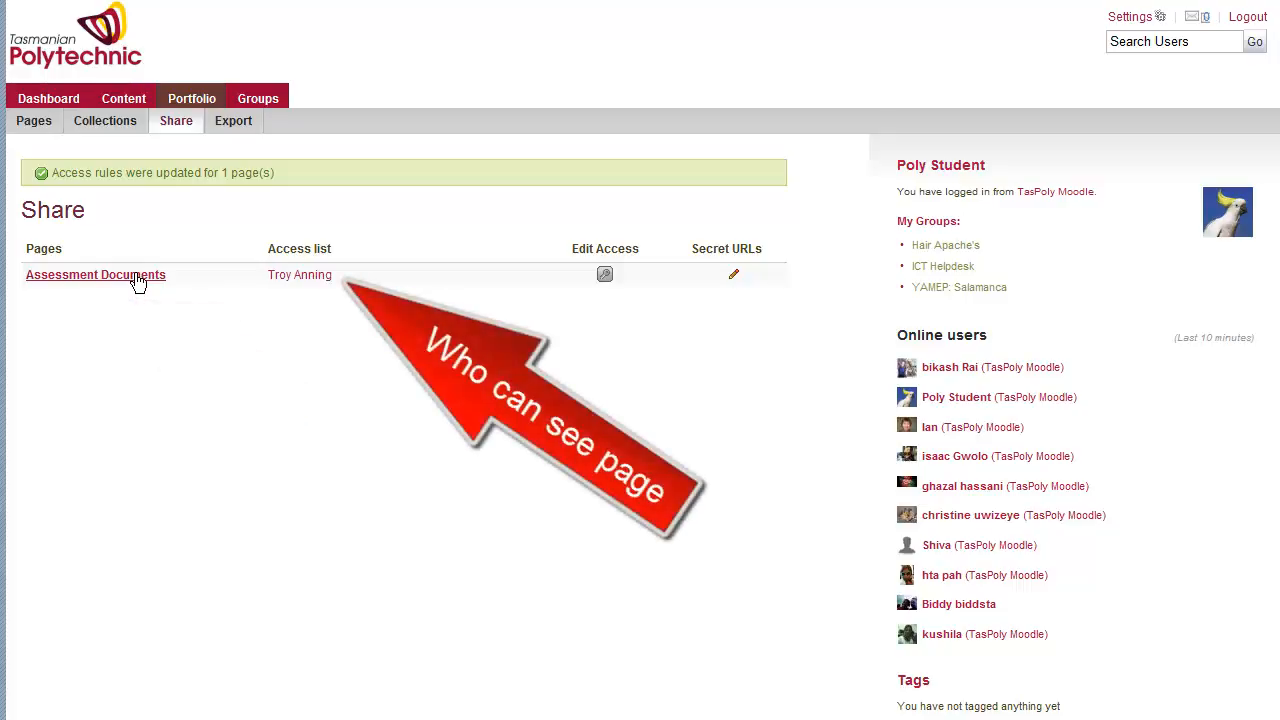
mouse_move(166, 312)
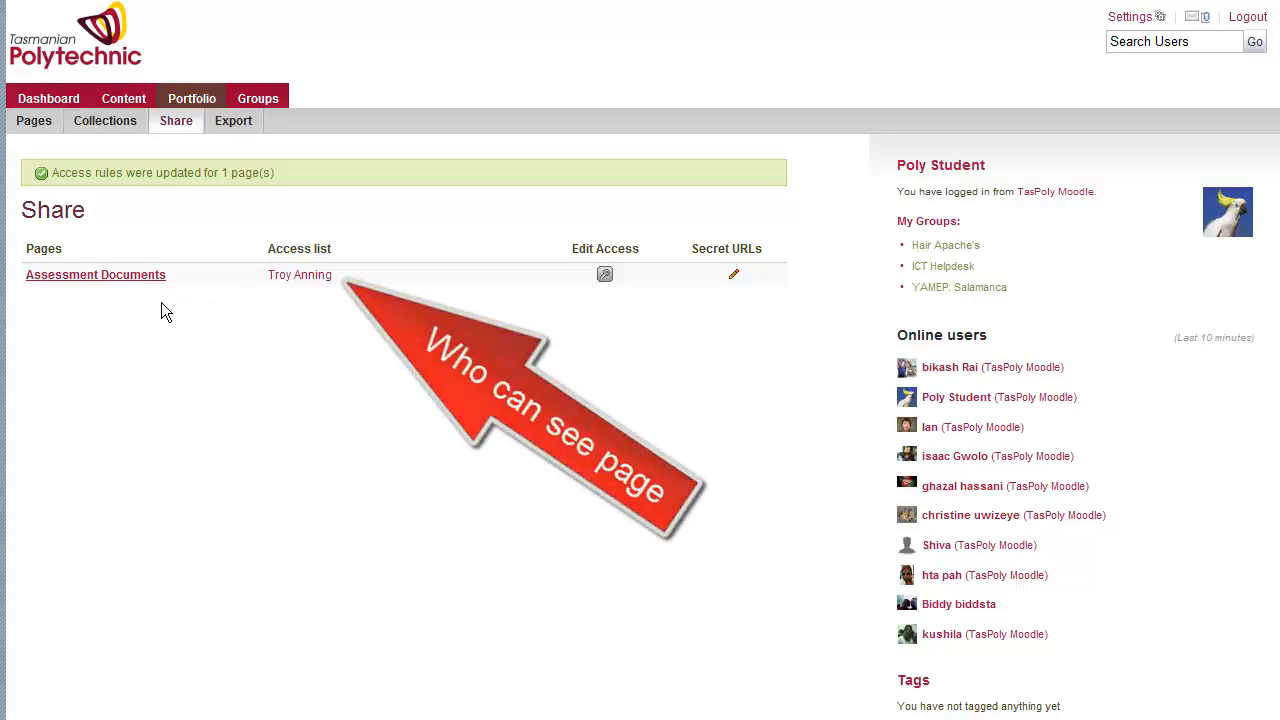
- View the shared Assessment Documents page listing the Printing Booklets document
click(96, 274)
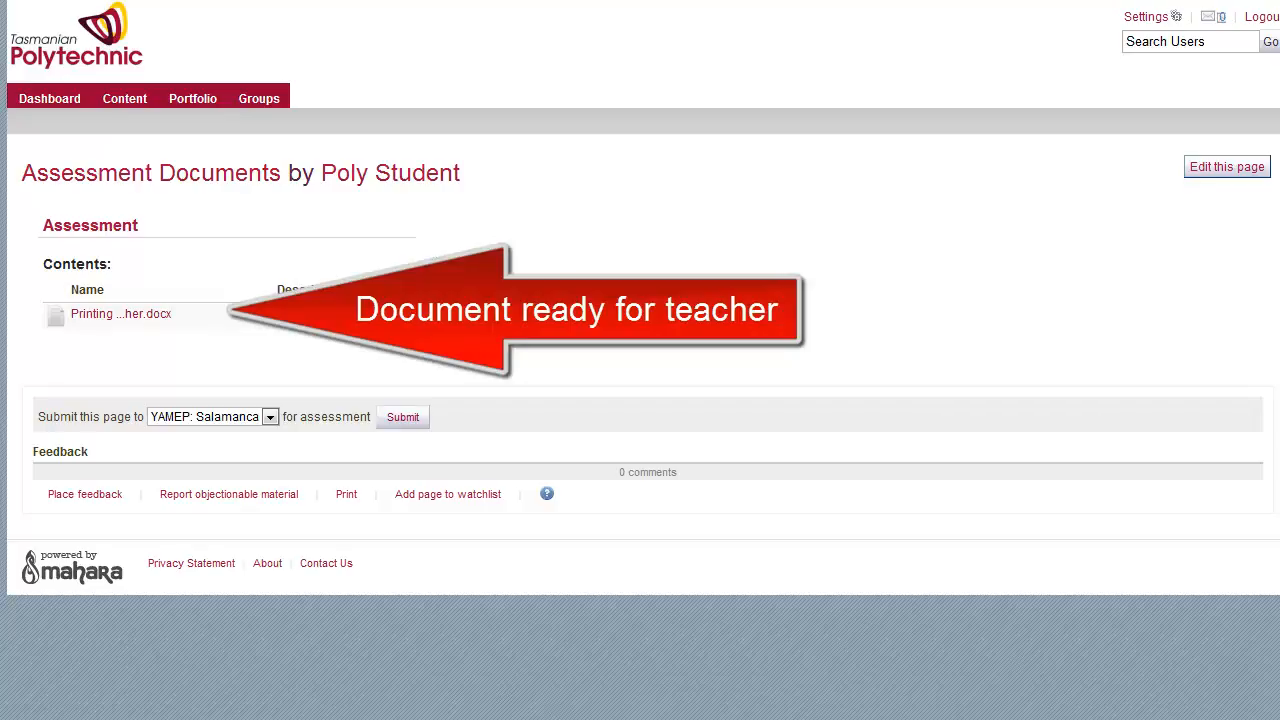
mouse_move(120, 314)
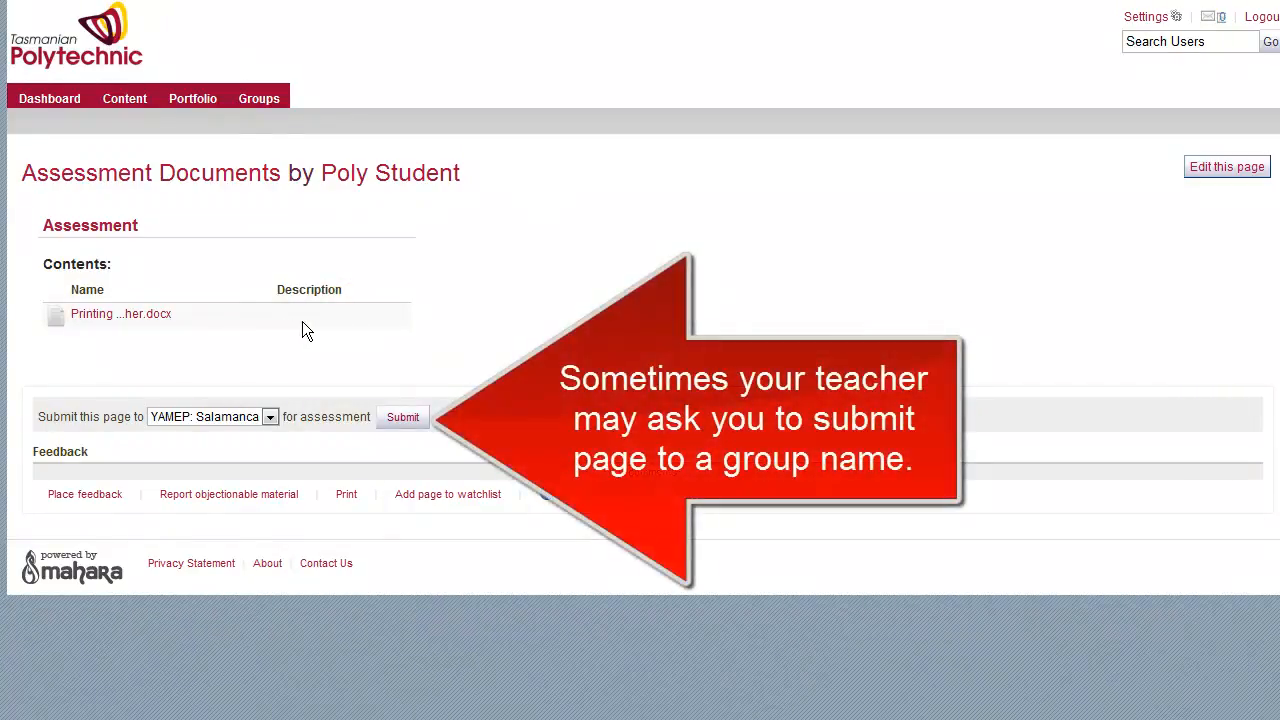
mouse_move(84, 152)
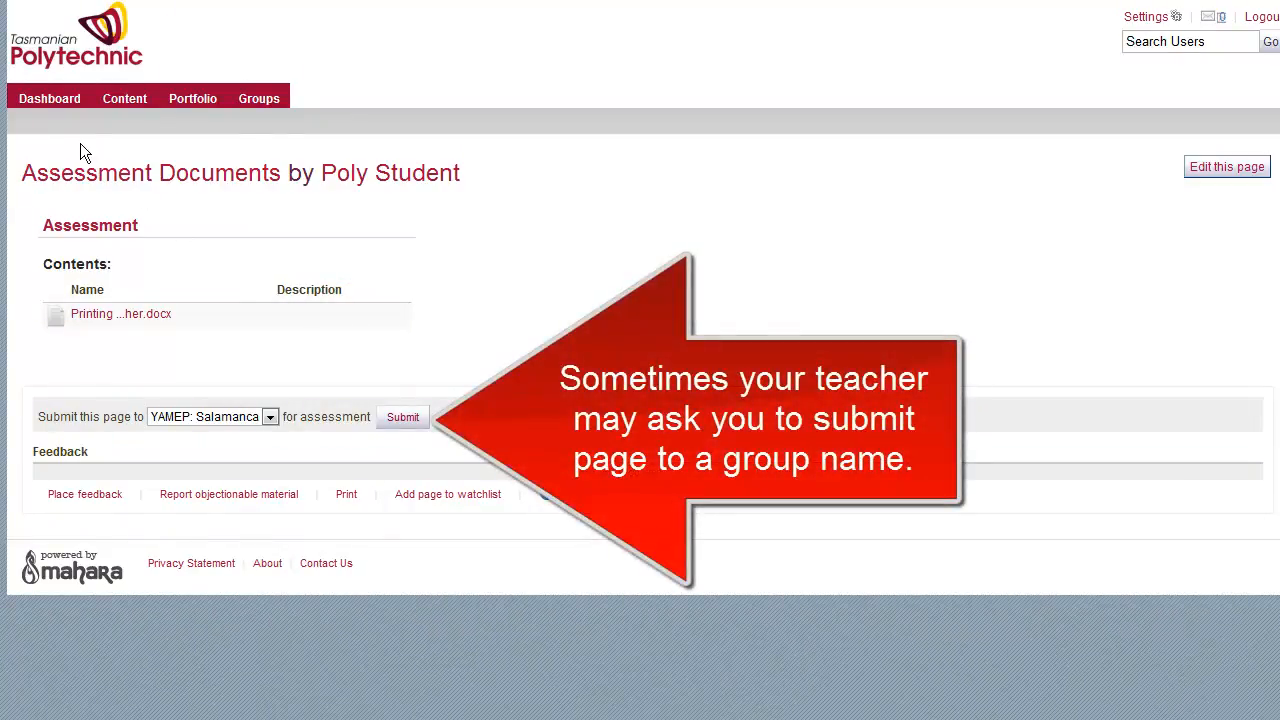